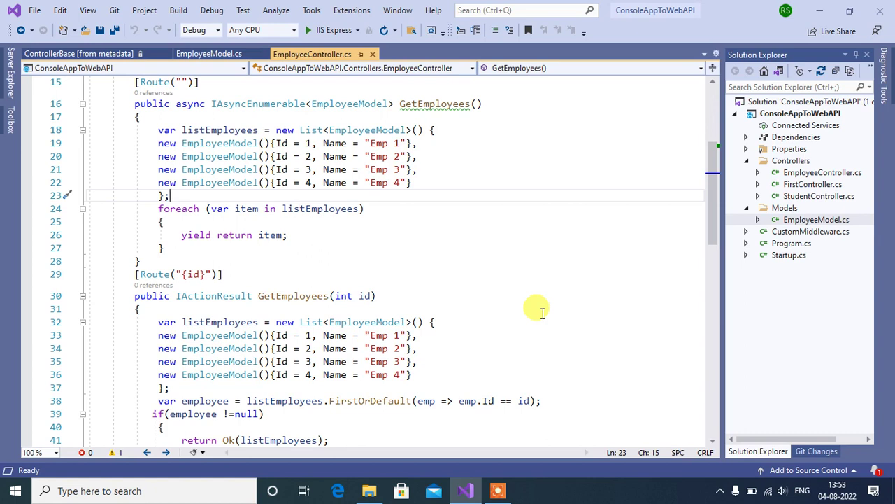
pyautogui.moveTo(569, 233)
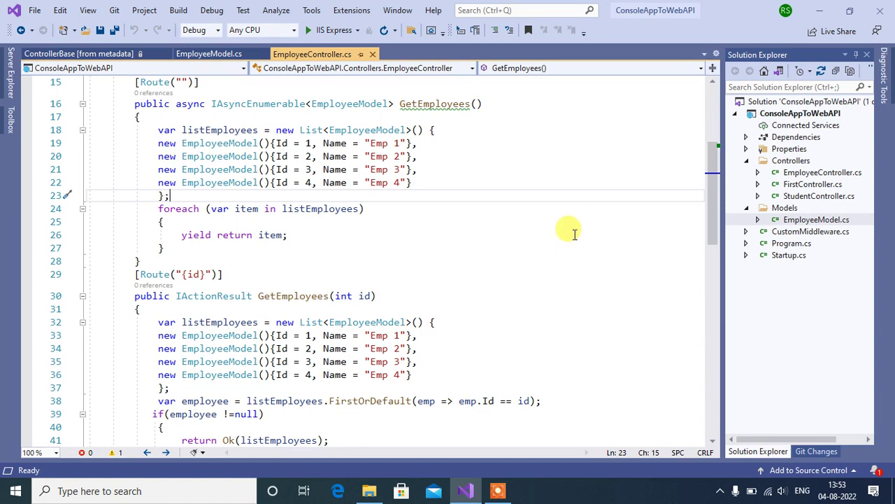
# Add an empty API controller named AnimalsController.cs to the Controllers folder.
pyautogui.click(790, 160)
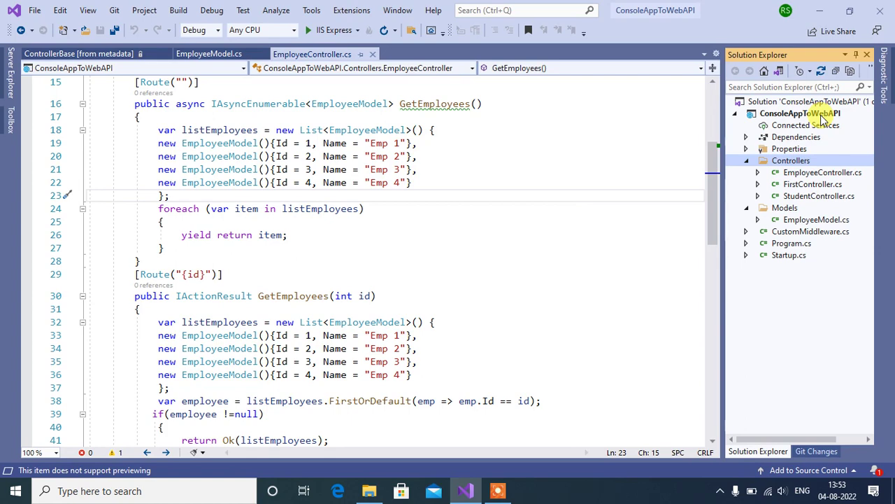
pyautogui.click(791, 160)
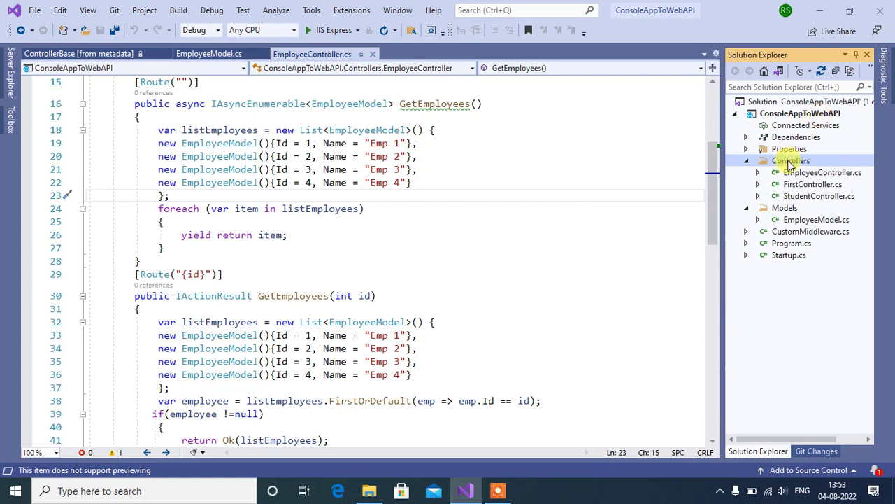
pyautogui.rightClick(791, 161)
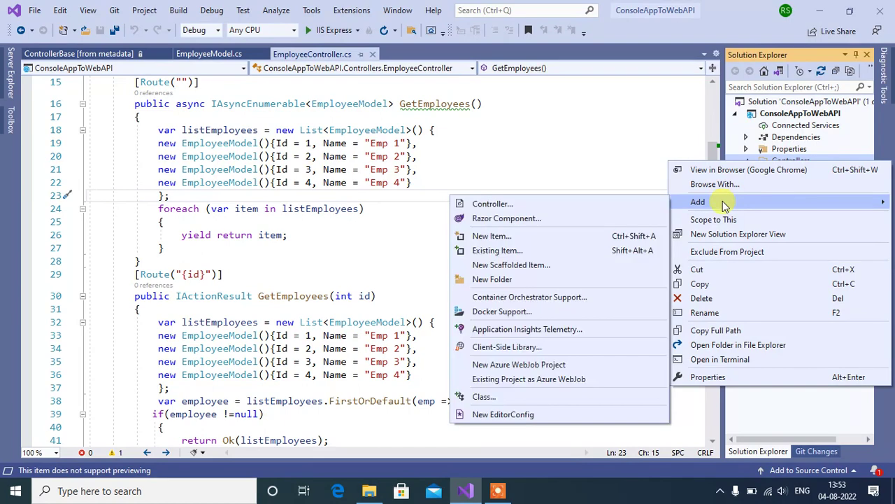
pyautogui.click(511, 265)
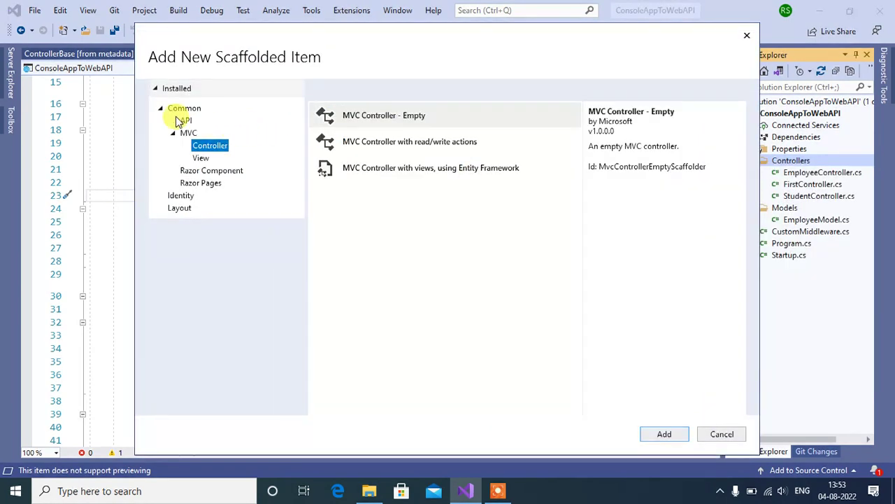
pyautogui.click(186, 120)
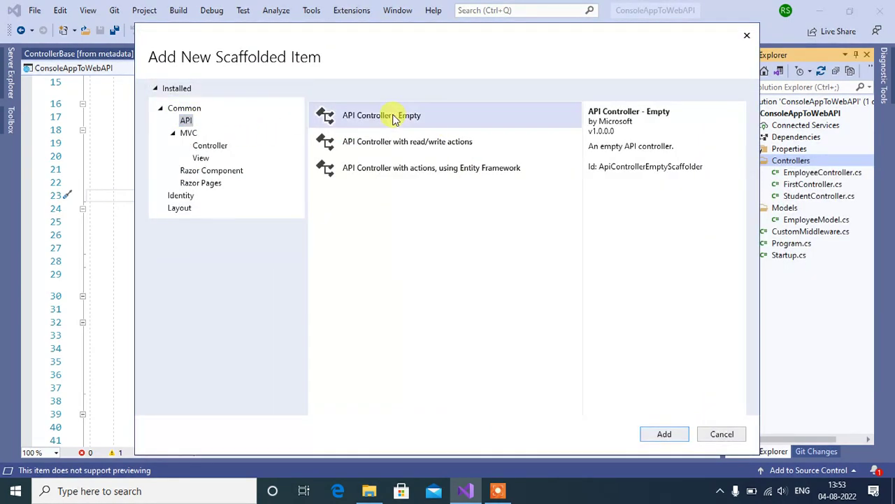
pyautogui.click(664, 434)
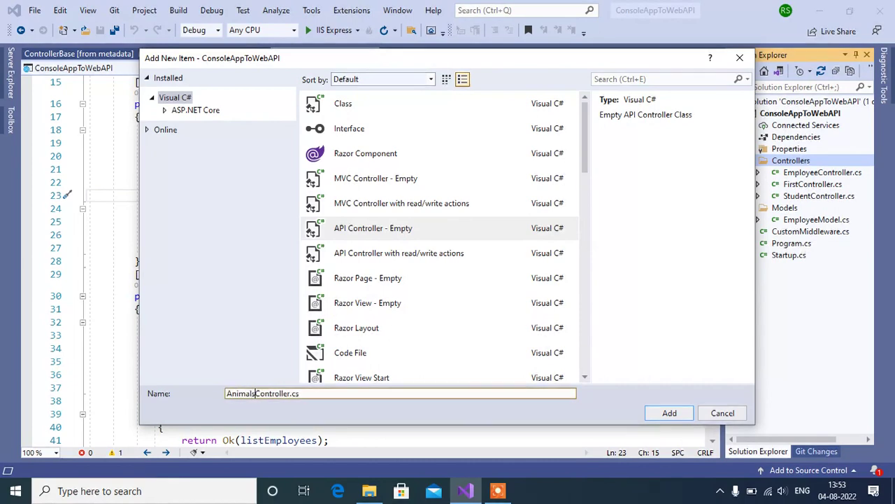
pyautogui.click(669, 413)
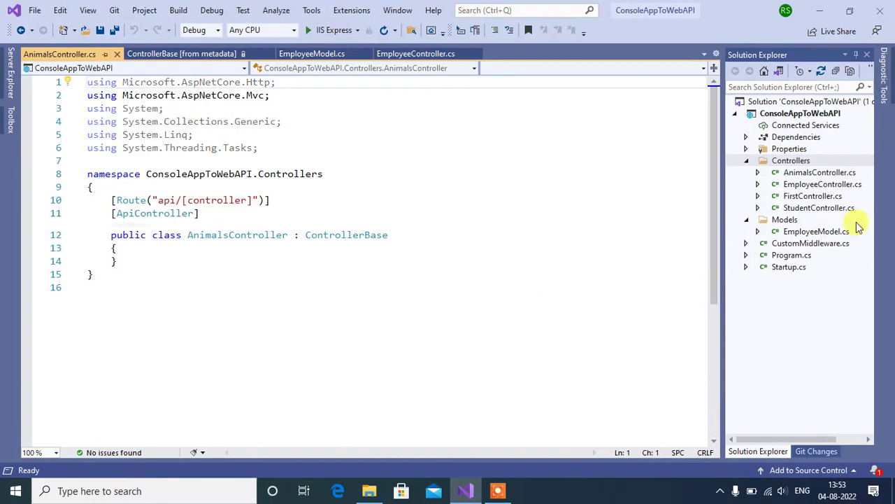
# Add a new class file AnimalModel to the Models folder.
pyautogui.click(785, 220)
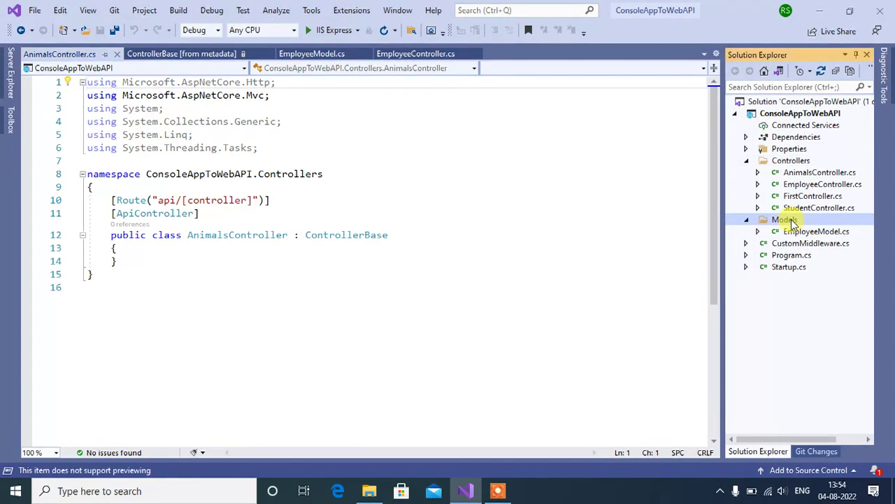
pyautogui.rightClick(785, 220)
pyautogui.write('A')
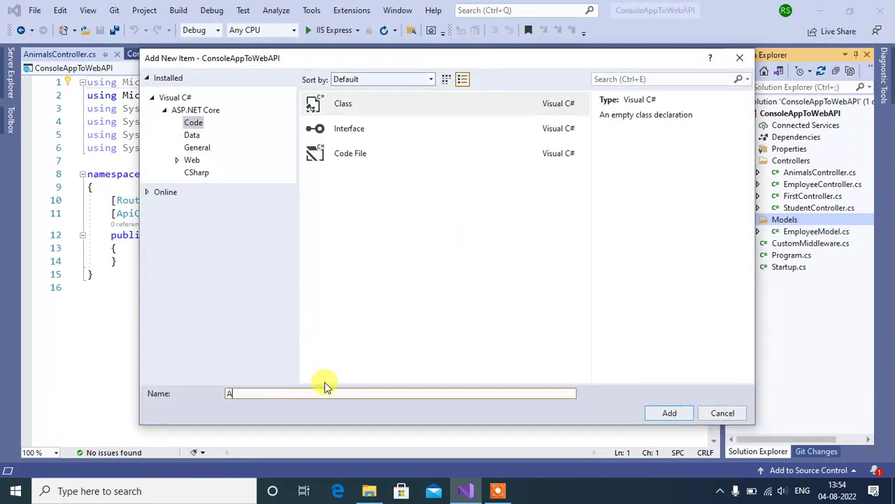
pyautogui.write('nimalModel')
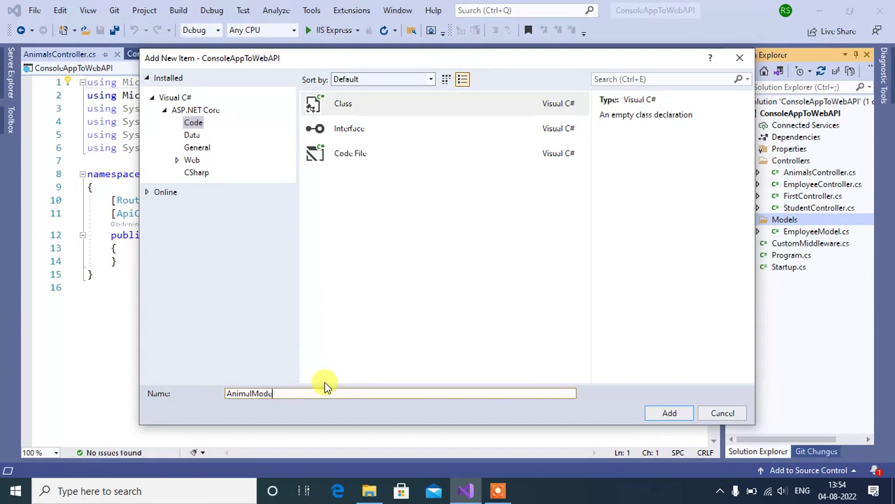
pyautogui.click(669, 412)
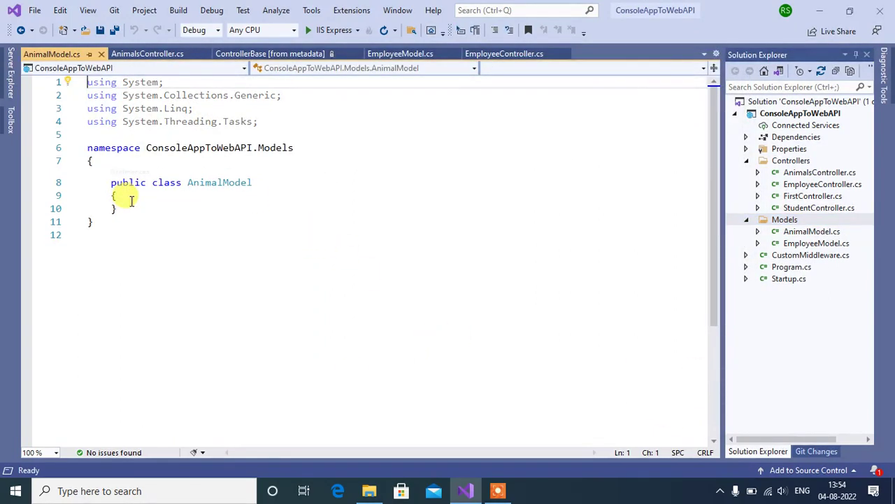
# Give AnimalModel an int Id and a string Name property and save the file.
pyautogui.press('enter')
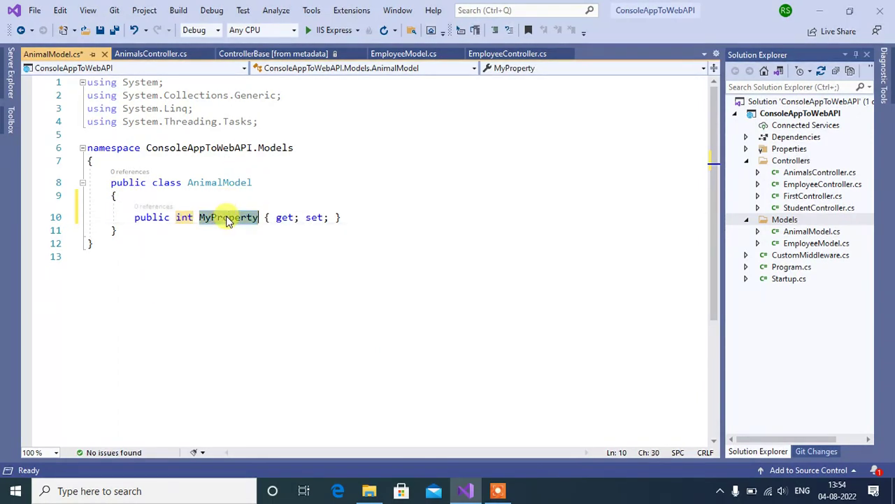
pyautogui.write('Id')
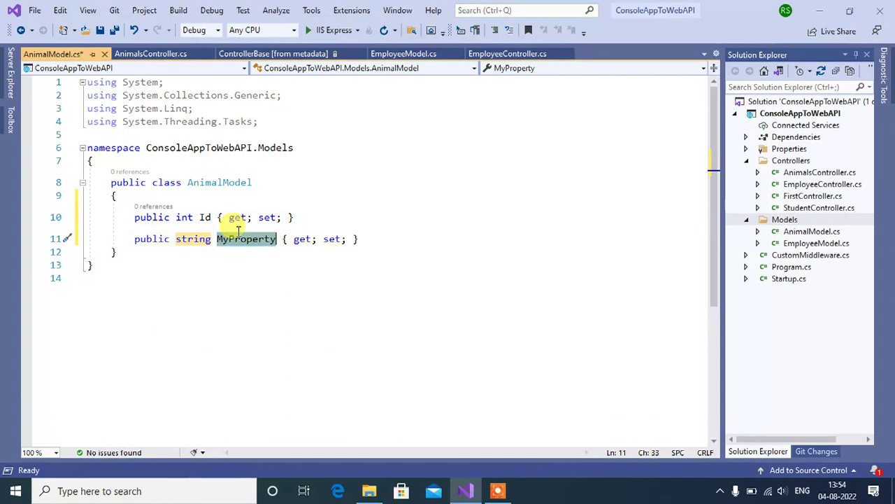
pyautogui.write('Name')
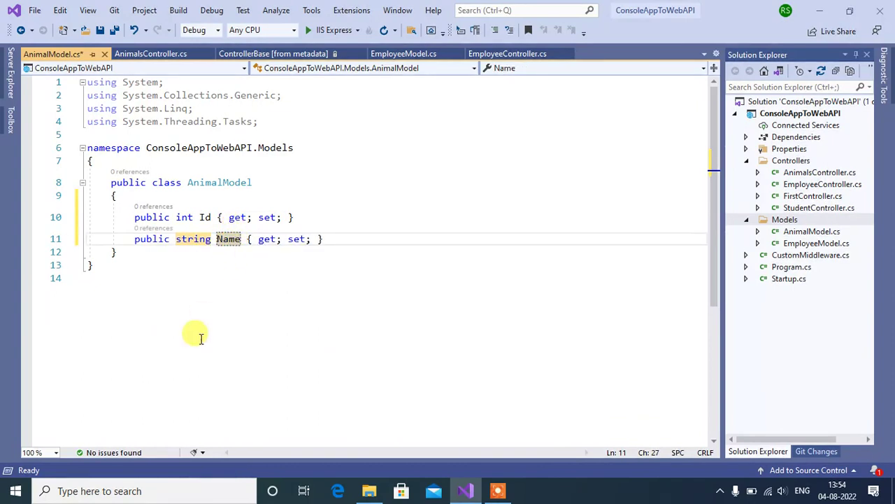
pyautogui.press('ctrl+s')
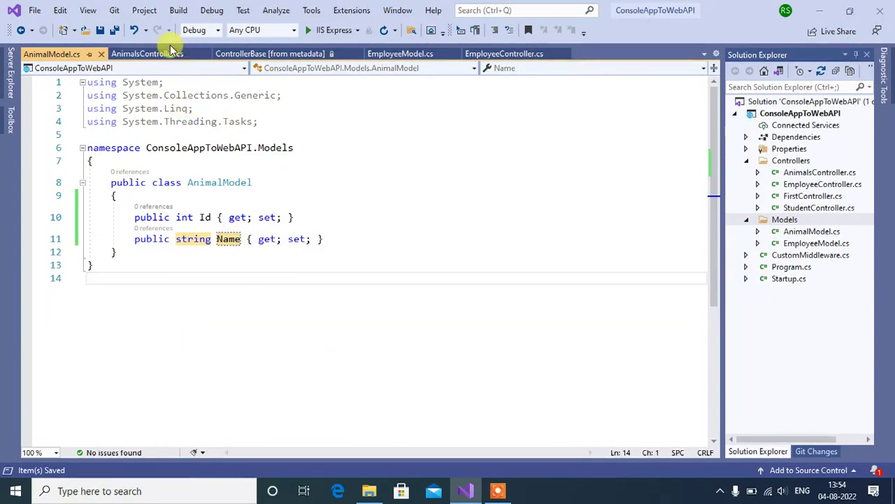
# Write a public IActionResult GetAnimals() method in AnimalsController with an unfinished return.
pyautogui.click(147, 54)
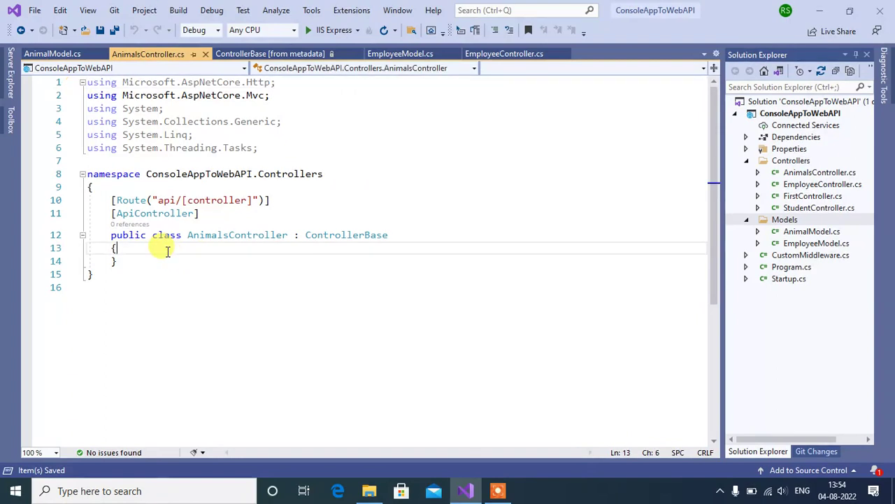
pyautogui.write('public')
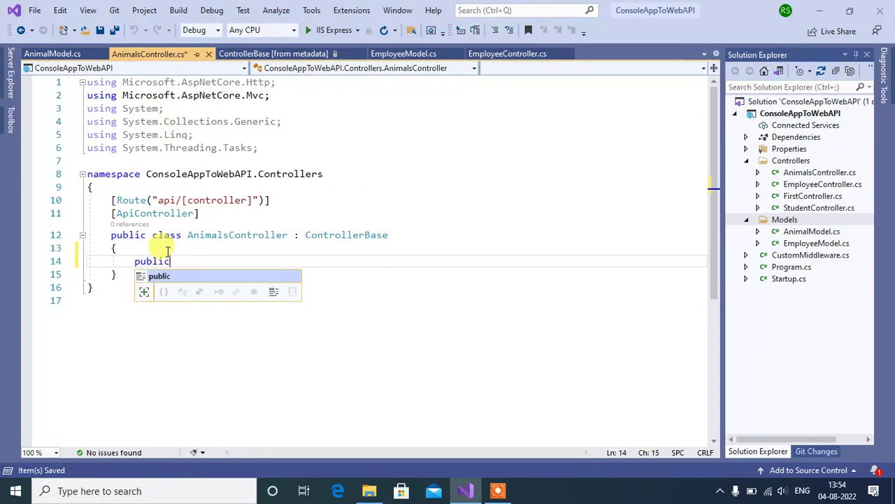
pyautogui.write('IActionResult Get')
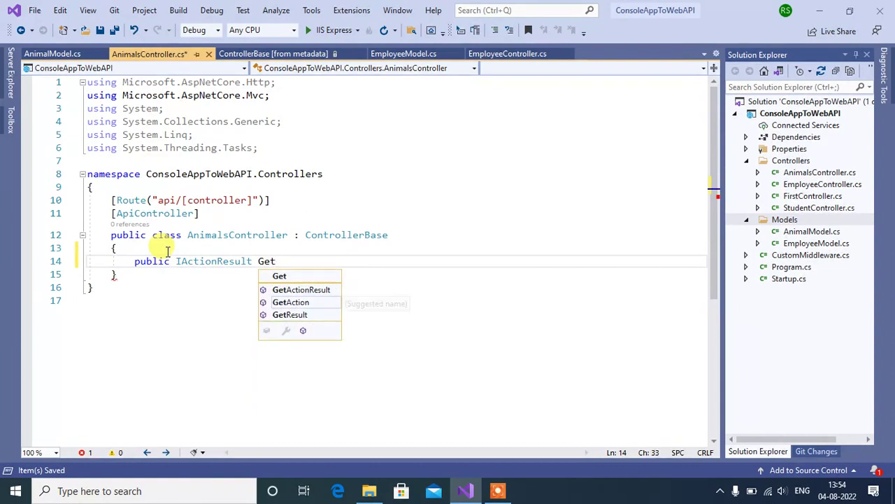
pyautogui.write('Animals()')
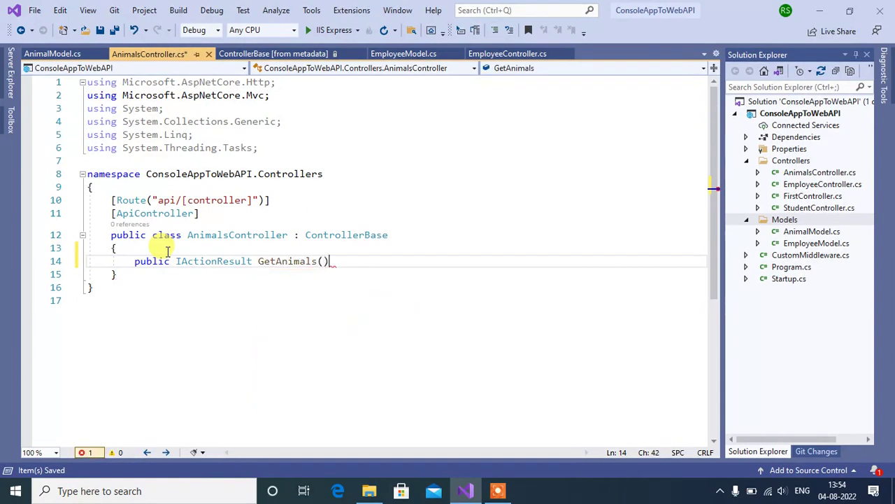
pyautogui.write('return')
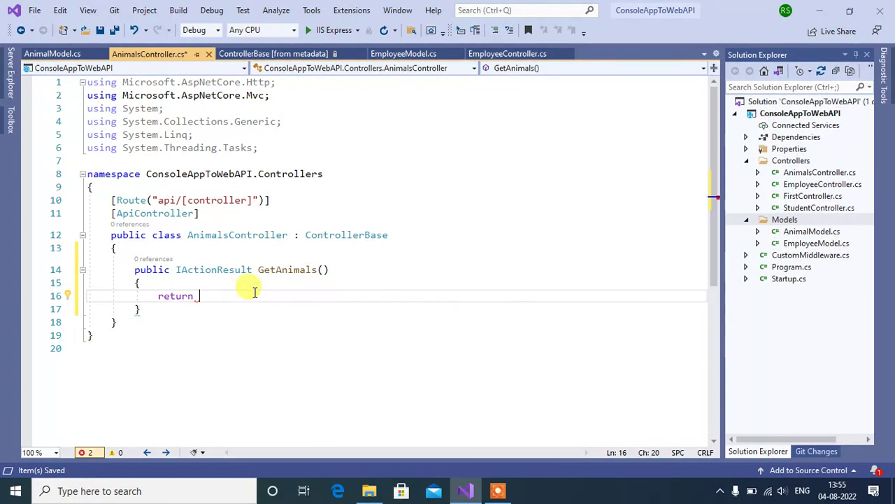
pyautogui.moveTo(380, 275)
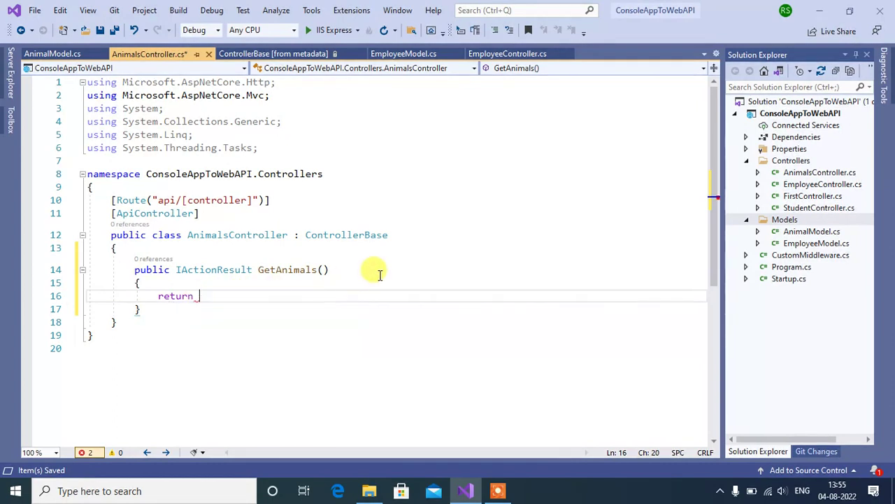
# Go to the ControllerBase definition and scroll to its Ok() helper overloads.
pyautogui.rightClick(346, 234)
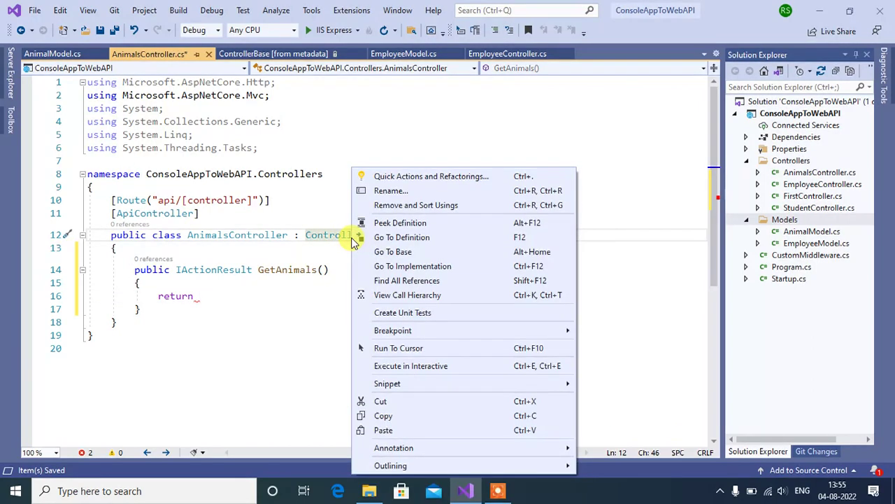
pyautogui.click(401, 237)
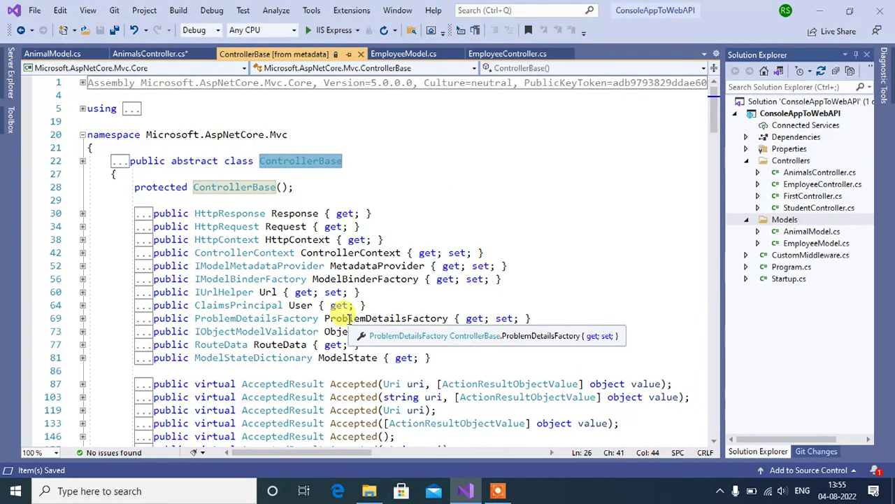
pyautogui.moveTo(712, 110)
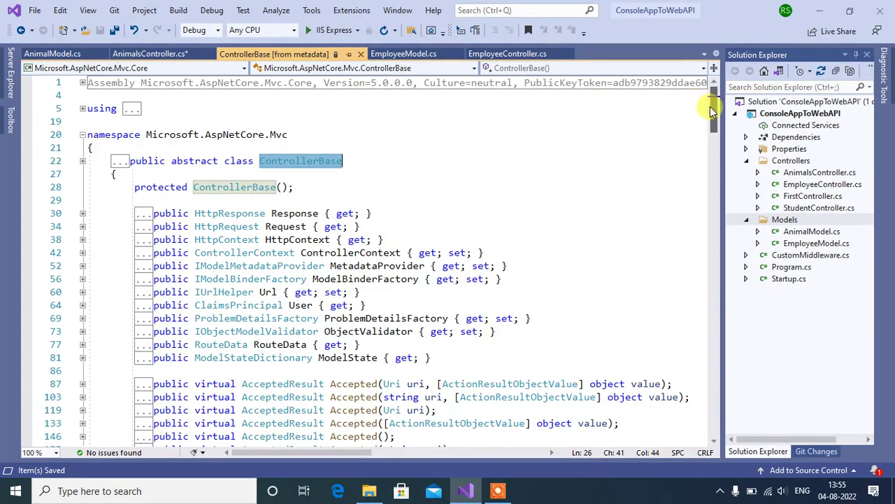
pyautogui.scroll(-3)
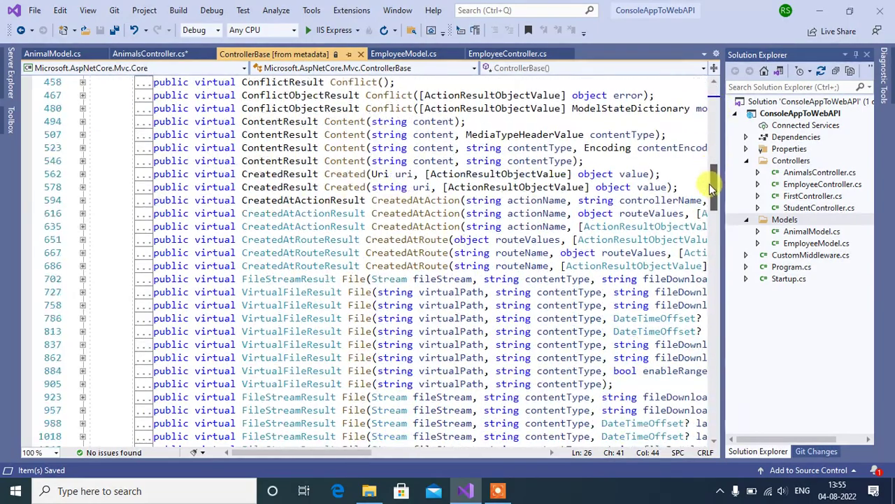
pyautogui.scroll(-3)
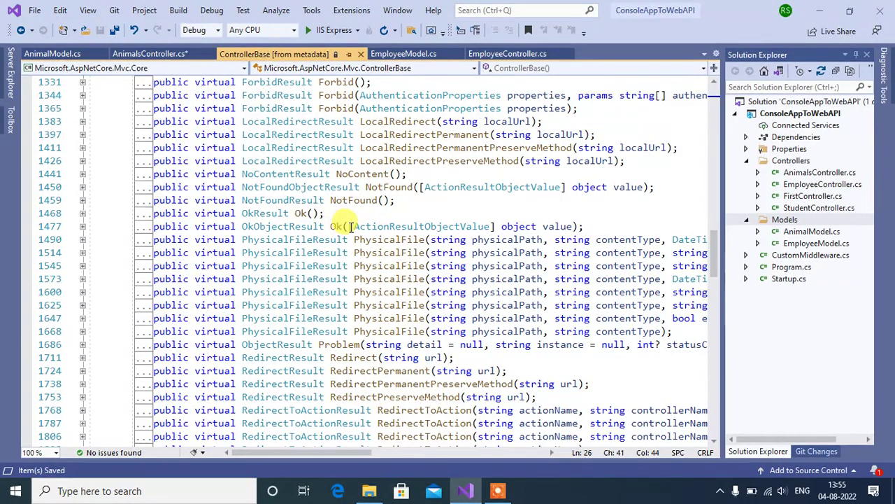
pyautogui.moveTo(335, 226)
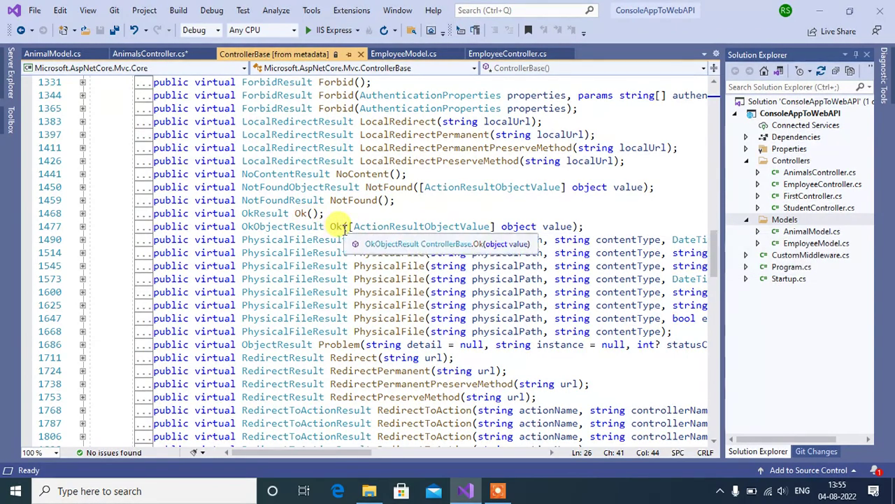
pyautogui.moveTo(508, 226)
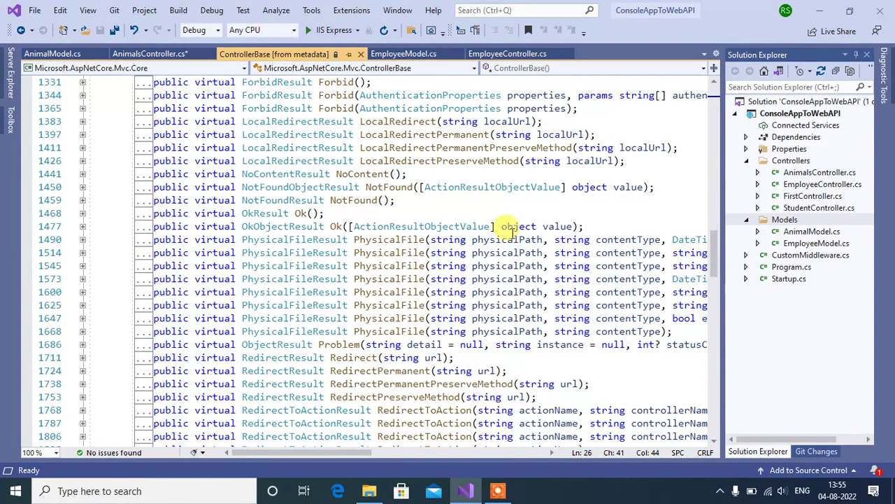
pyautogui.moveTo(516, 226)
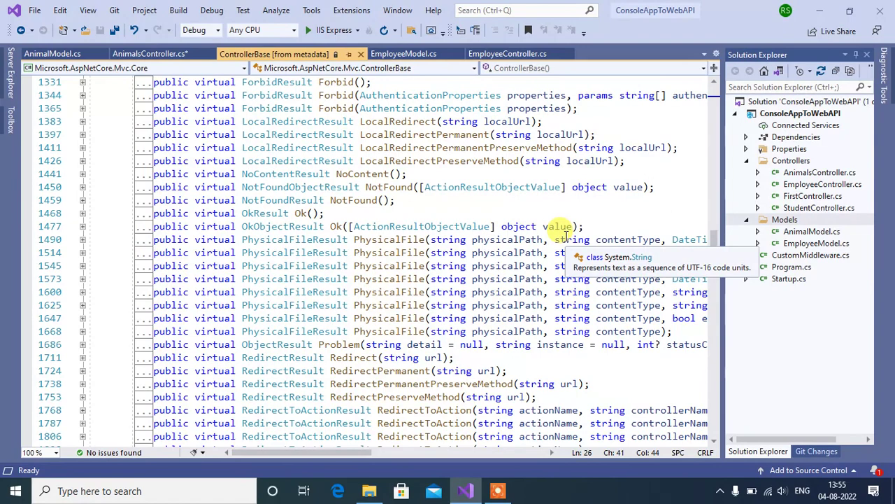
pyautogui.moveTo(516, 226)
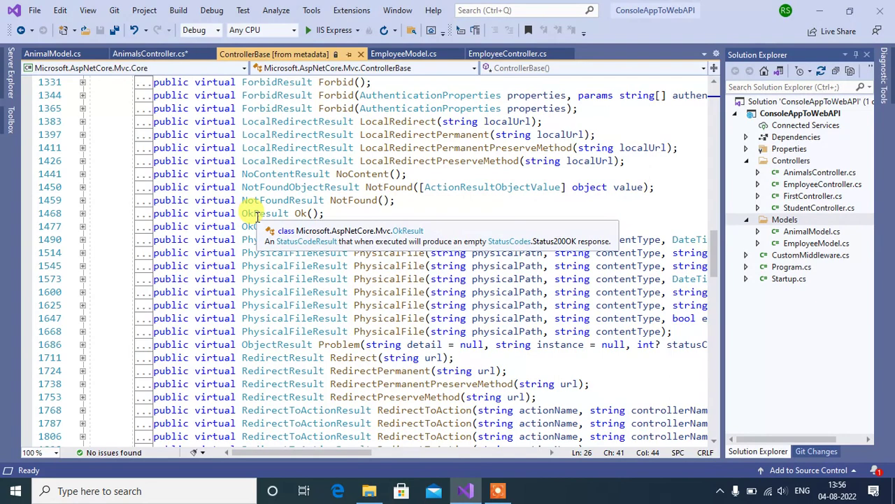
# Navigate from OkResult's definition into the StatusCodeResult class definition.
pyautogui.rightClick(252, 213)
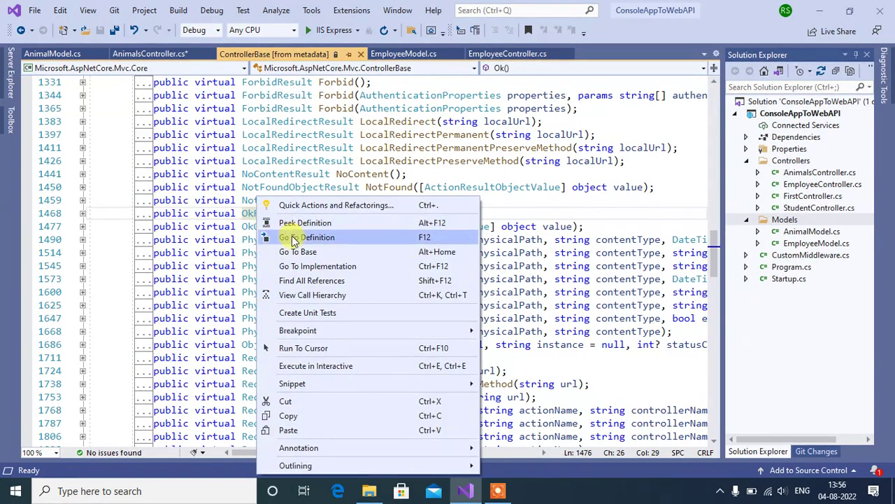
pyautogui.click(309, 236)
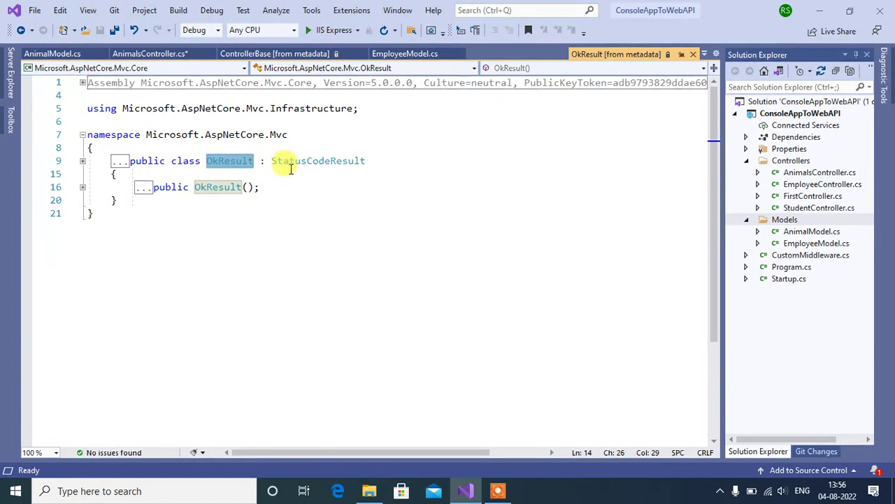
pyautogui.moveTo(405, 166)
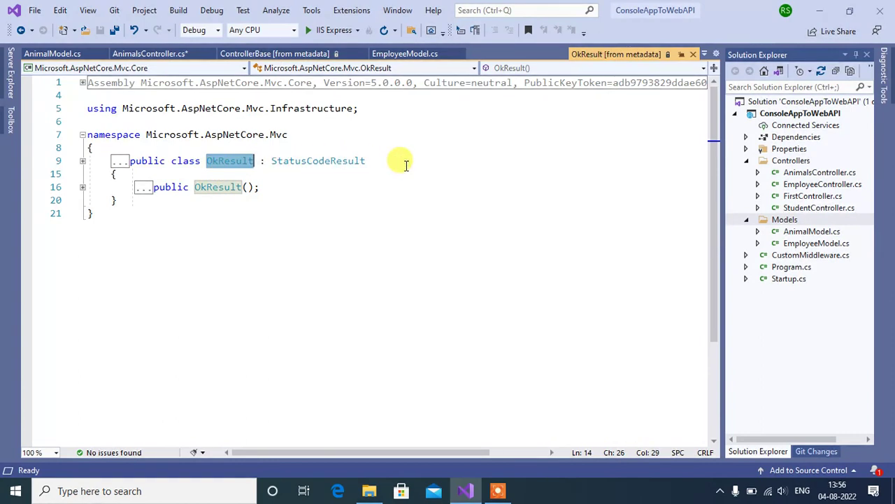
pyautogui.moveTo(324, 161)
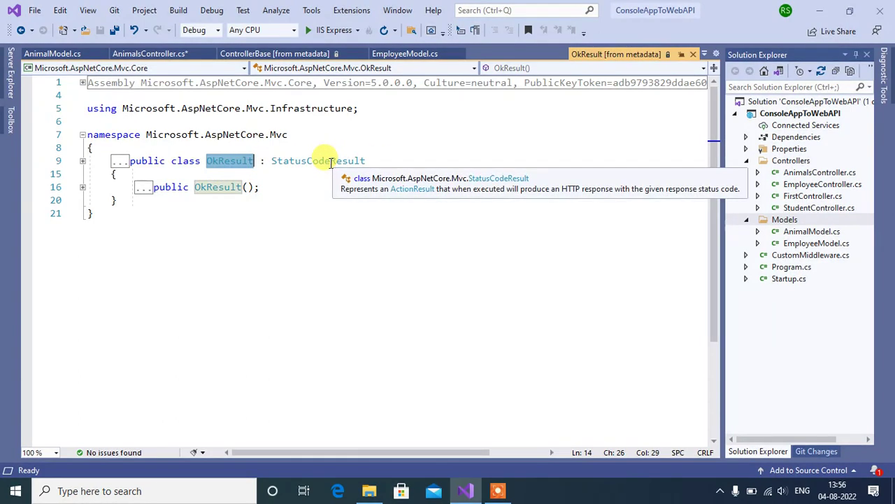
pyautogui.rightClick(318, 160)
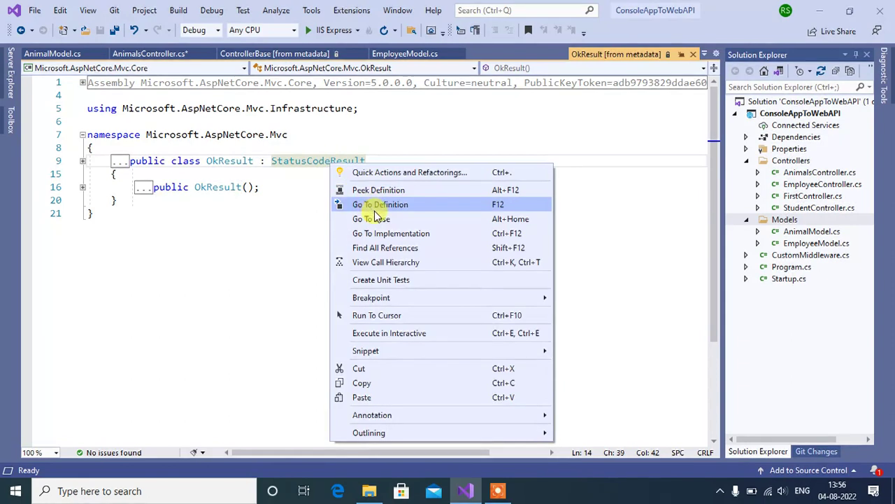
pyautogui.click(380, 204)
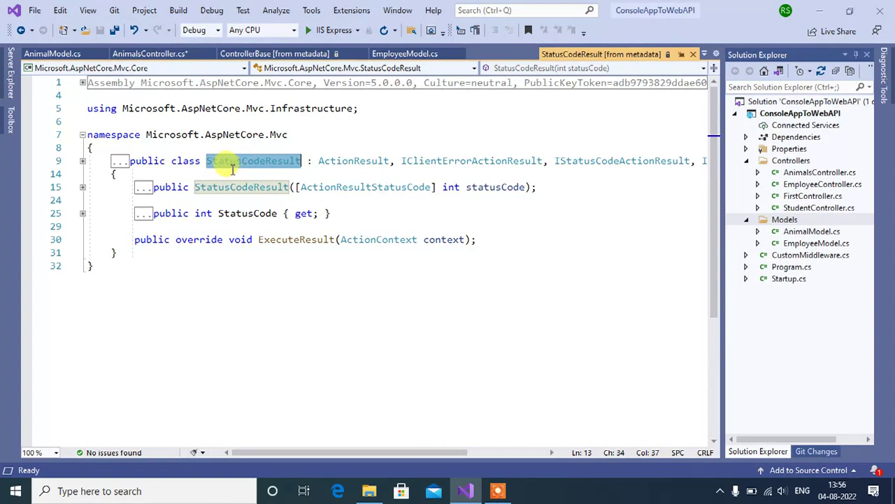
pyautogui.moveTo(354, 160)
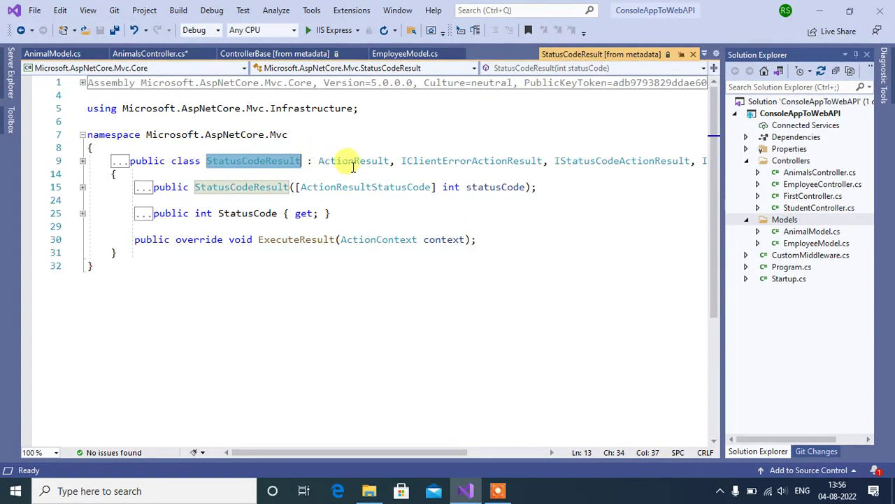
pyautogui.moveTo(465, 150)
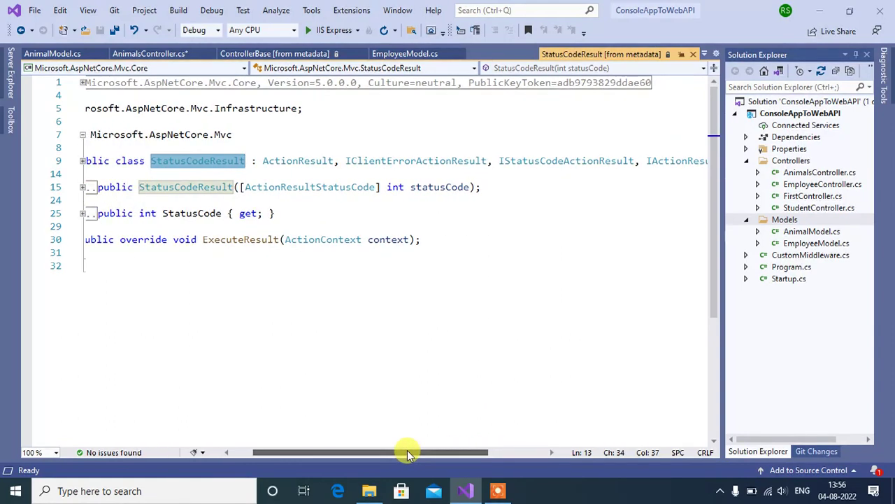
pyautogui.moveTo(668, 161)
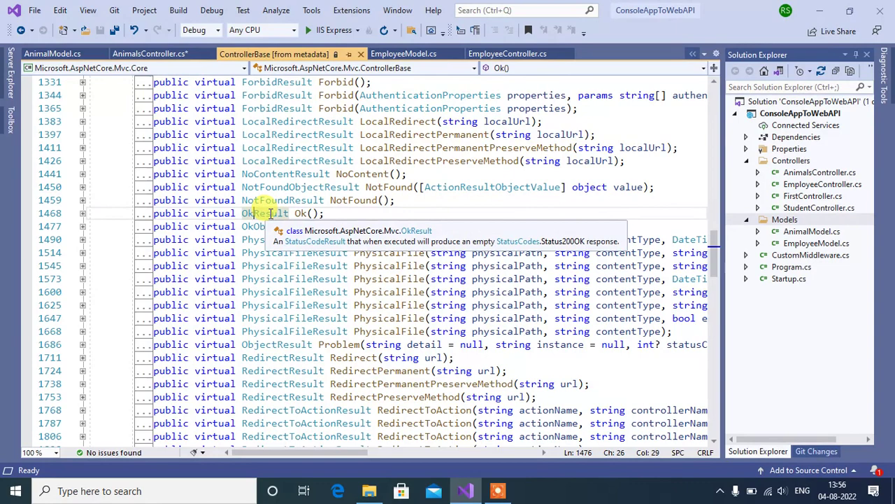
pyautogui.moveTo(178, 213)
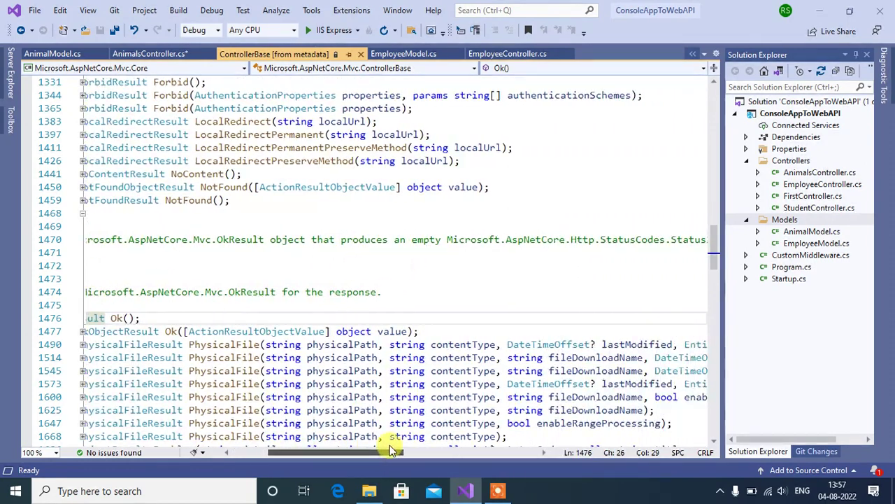
# Scroll the ControllerBase metadata to read the Ok() summary comment.
pyautogui.hscroll(-3)
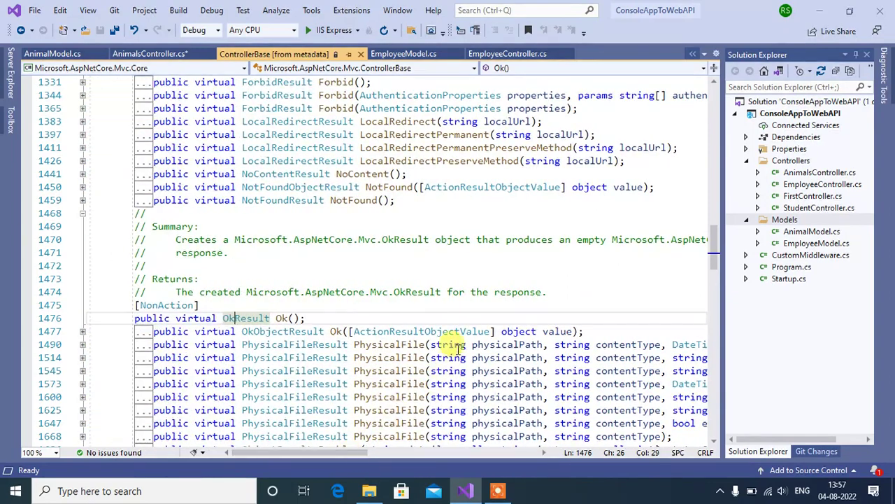
pyautogui.moveTo(384, 263)
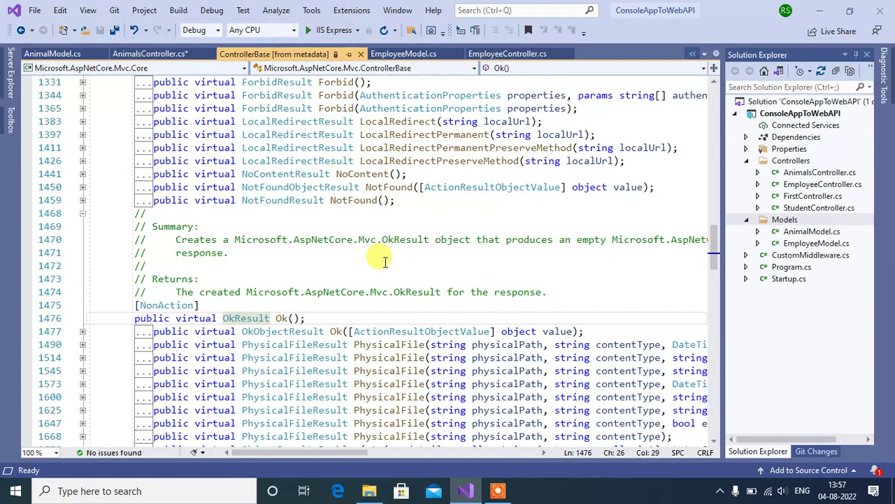
pyautogui.moveTo(294, 292)
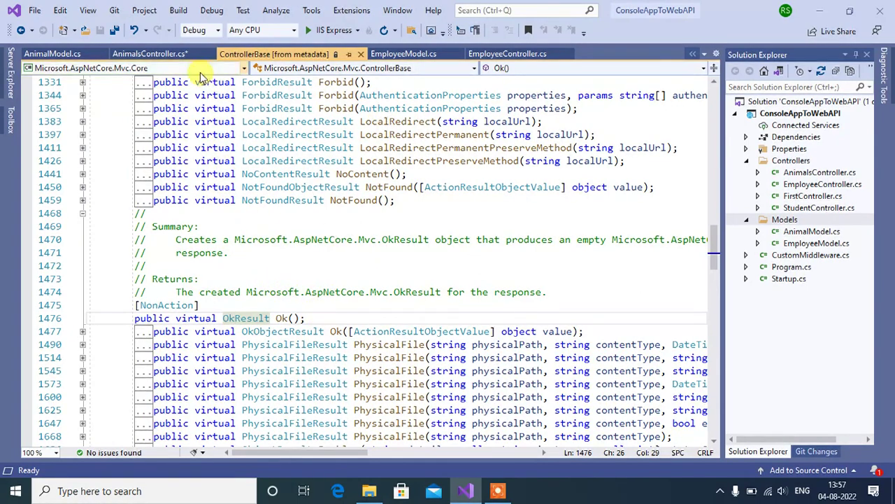
# Make GetAnimals return Ok("All Animals") and save AnimalsController.
pyautogui.click(149, 53)
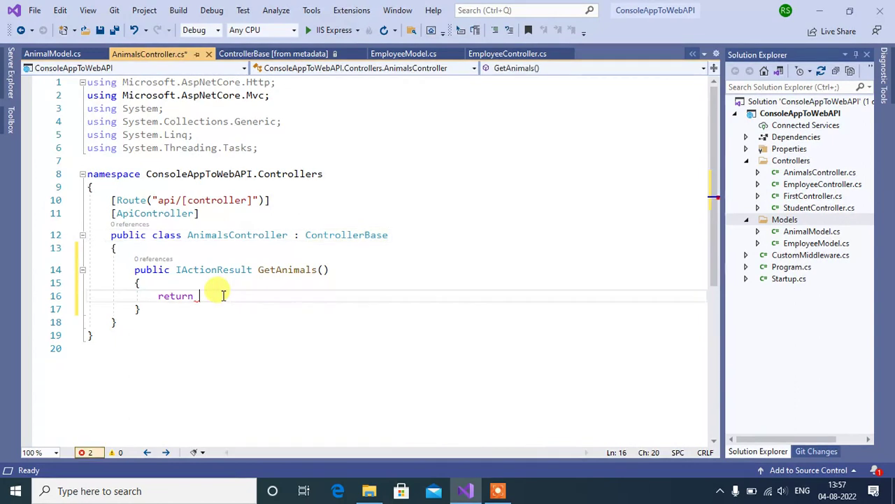
pyautogui.write('Ok();')
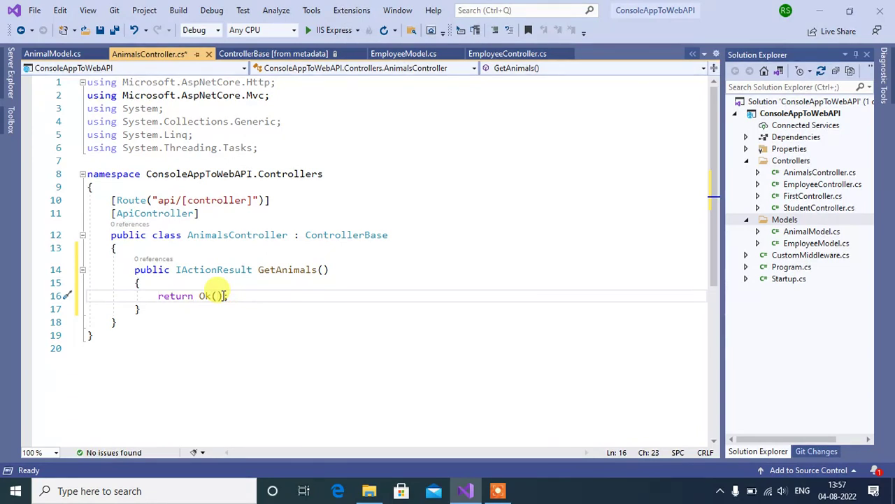
pyautogui.write('All "')
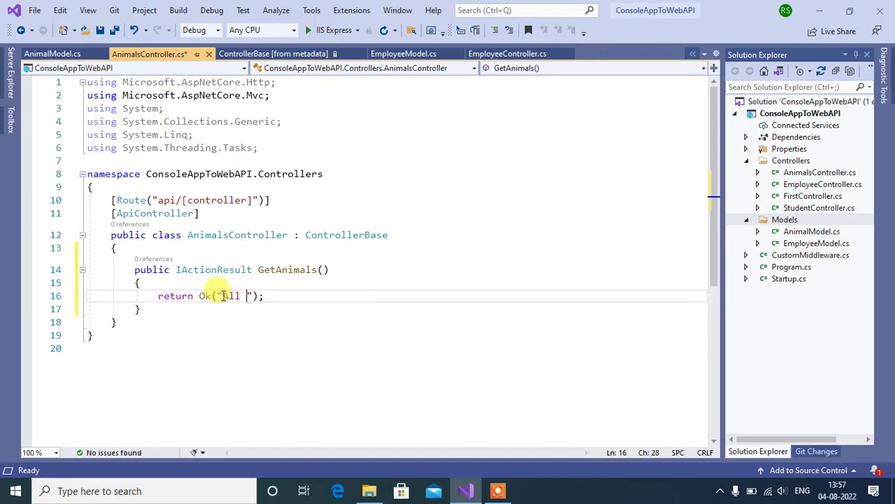
pyautogui.write('Animals')
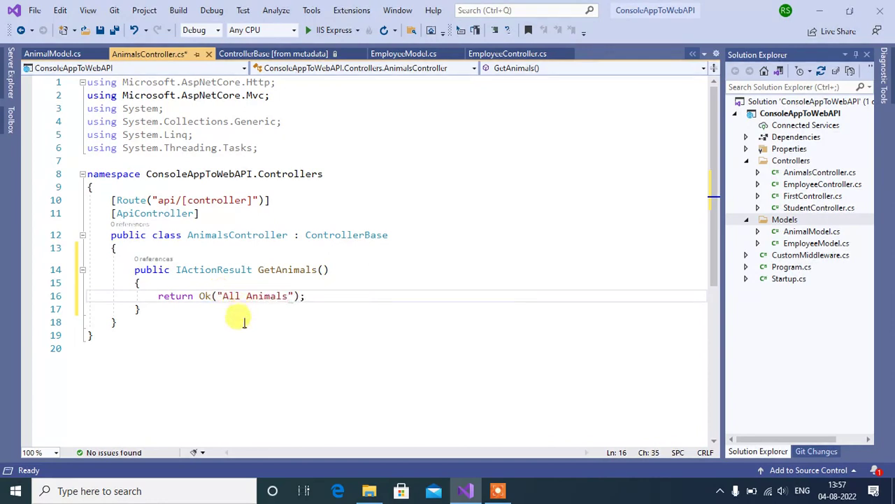
pyautogui.press('ctrl+s')
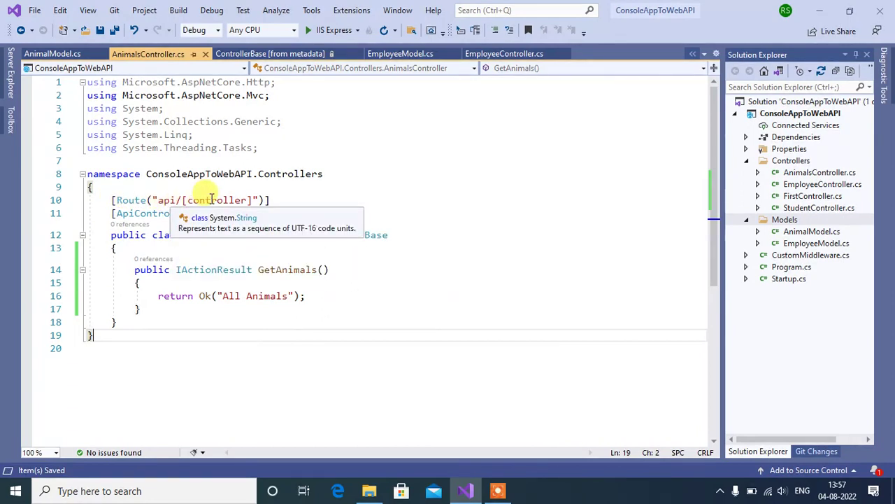
pyautogui.moveTo(175, 178)
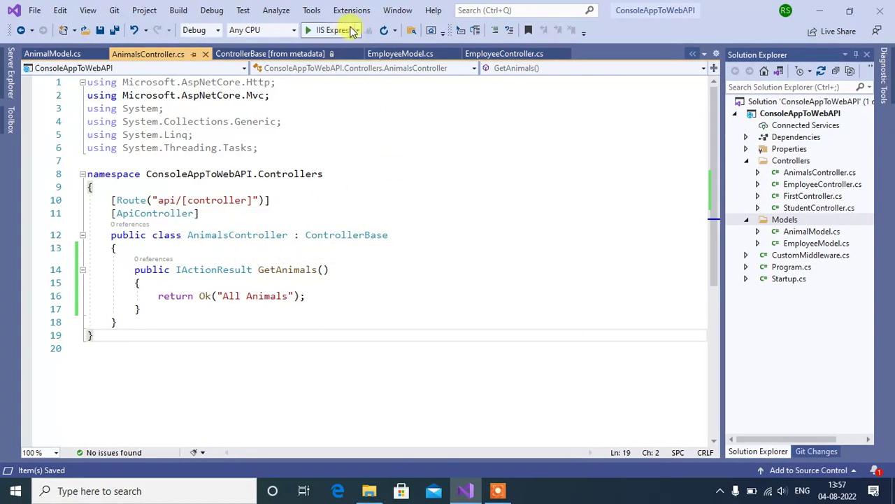
# Run the app with IIS Express and browse to localhost:44304/api/animals.
pyautogui.click(320, 29)
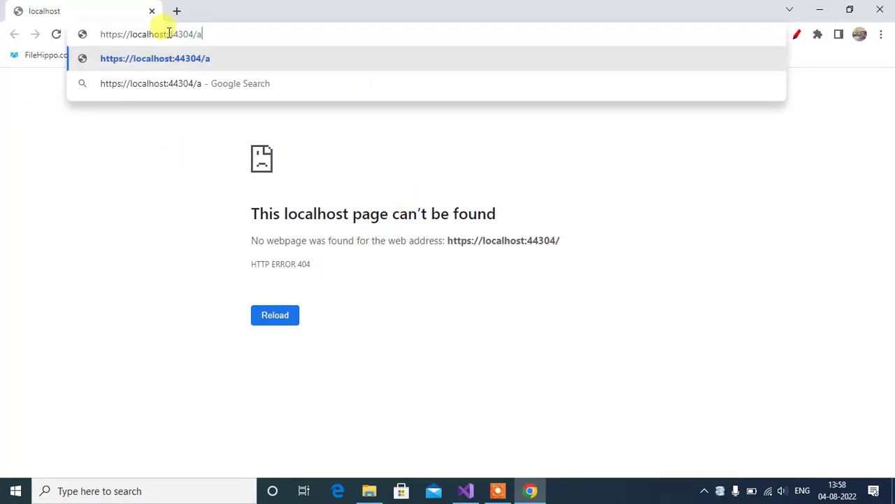
pyautogui.write('pi/a')
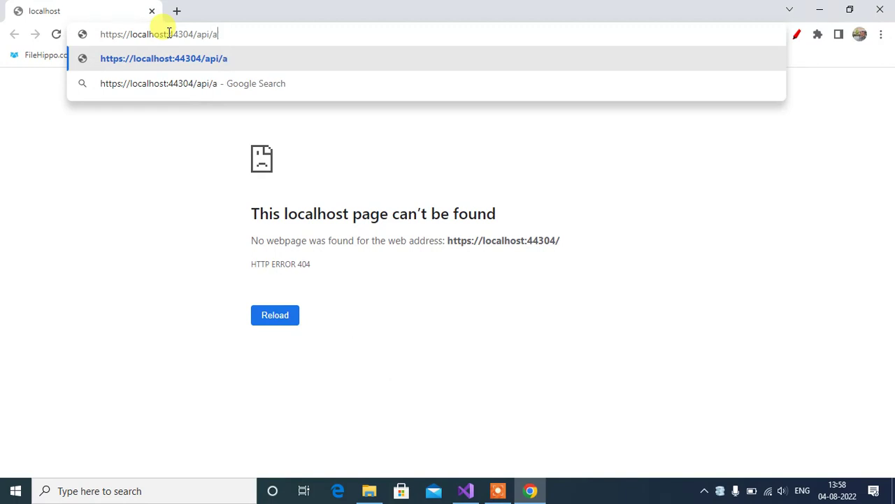
pyautogui.write('nimals')
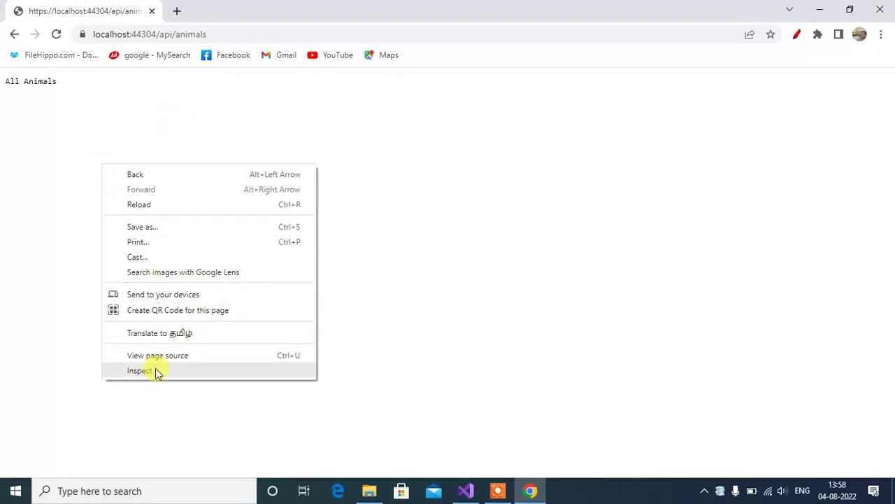
# Inspect the api/animals GET request in Chrome's Network panel showing status 200.
pyautogui.click(139, 370)
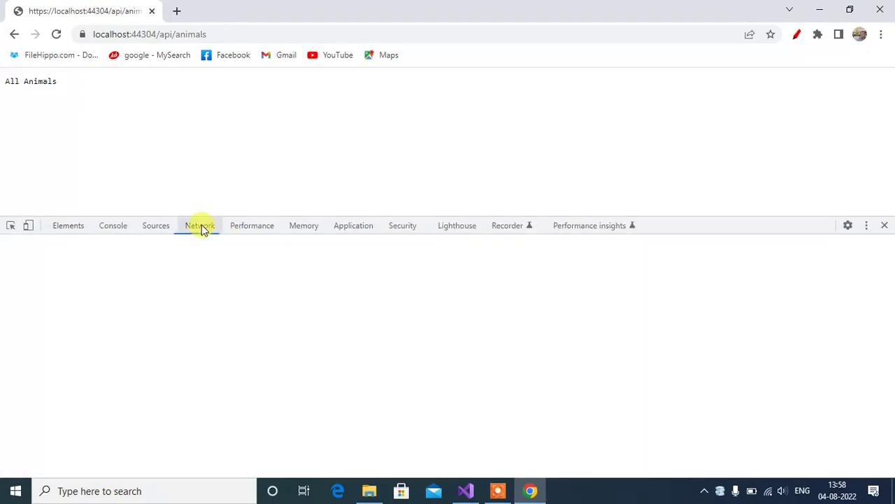
pyautogui.click(199, 225)
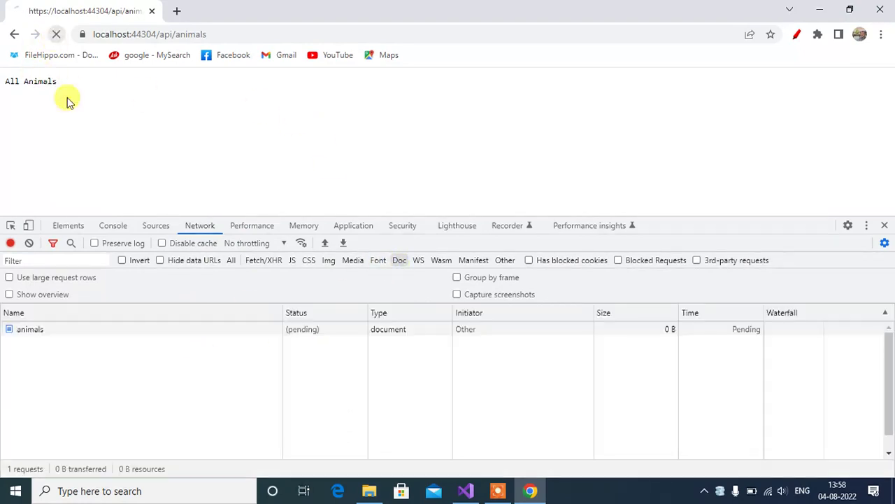
pyautogui.click(29, 329)
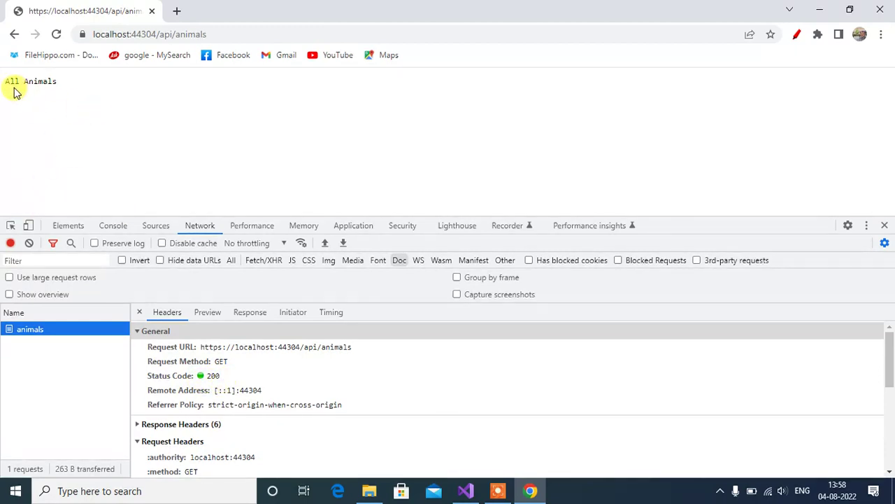
pyautogui.moveTo(64, 97)
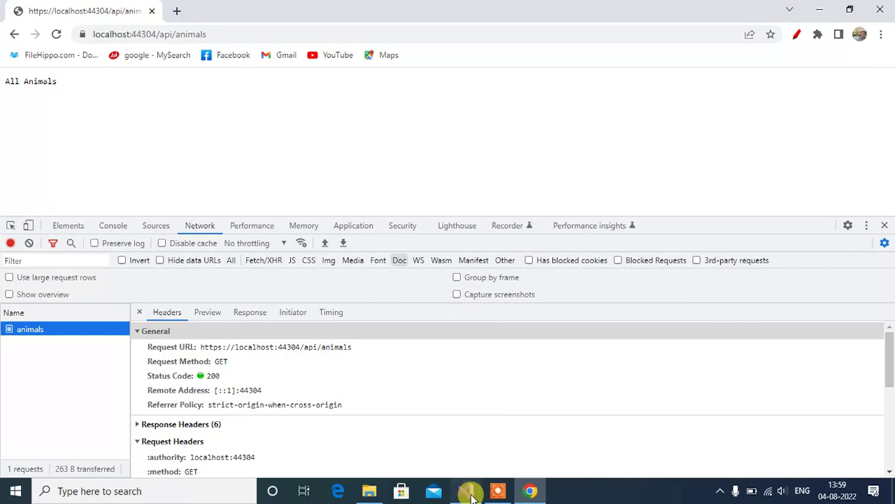
# Return to Visual Studio and stop the running application.
pyautogui.click(470, 490)
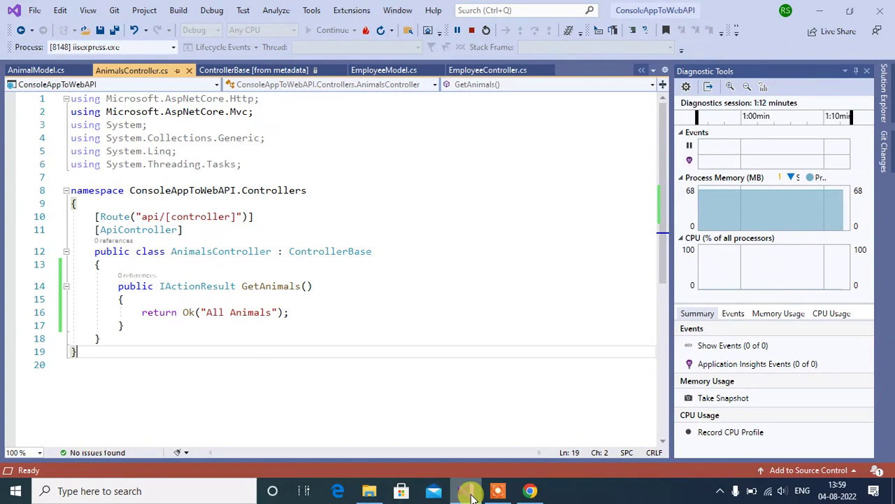
pyautogui.moveTo(363, 490)
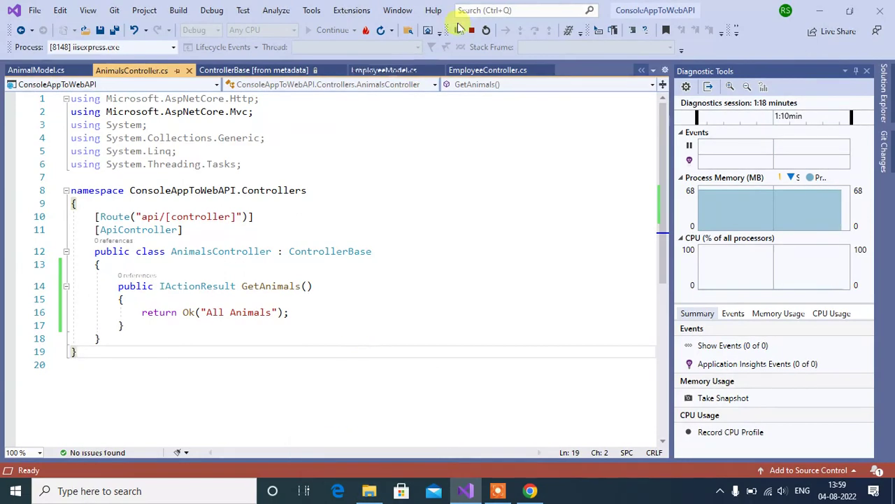
pyautogui.click(457, 29)
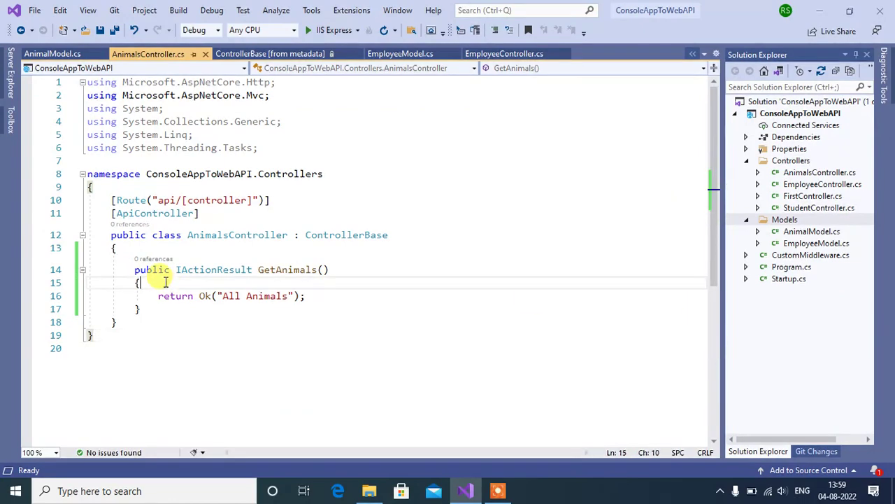
# Declare var animals = new List<AnimalModel>() { }; and import ConsoleAppToWebAPI.Models via quick action.
pyautogui.write('var')
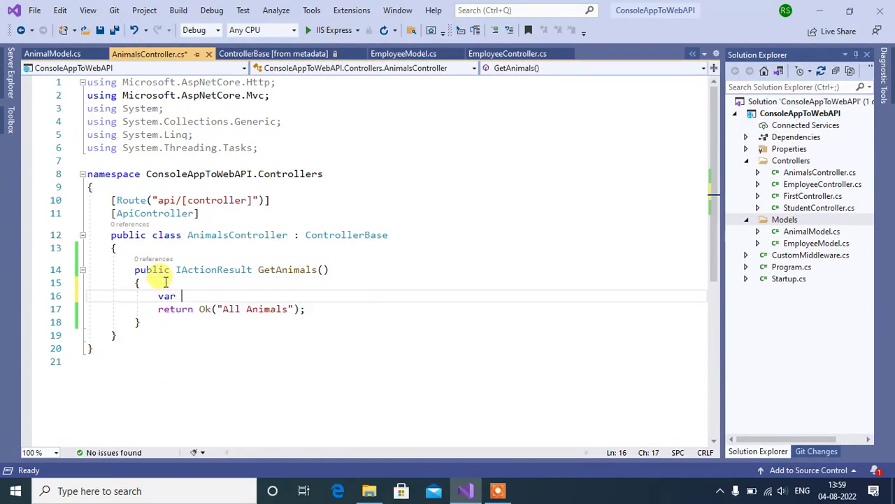
pyautogui.write('animals =')
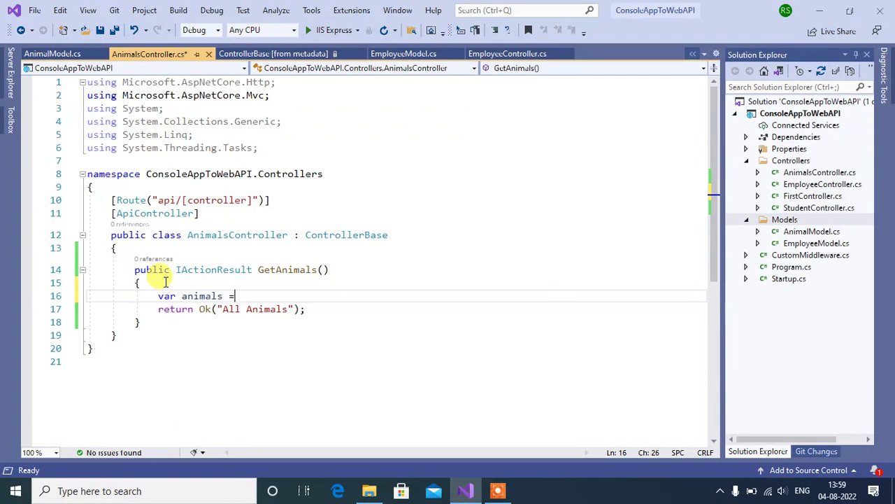
pyautogui.write('new List<AnimalModl')
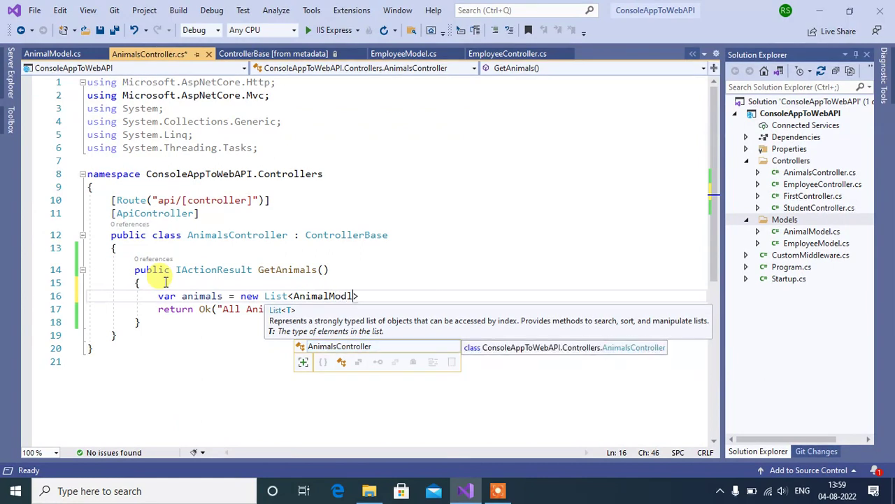
pyautogui.write('>')
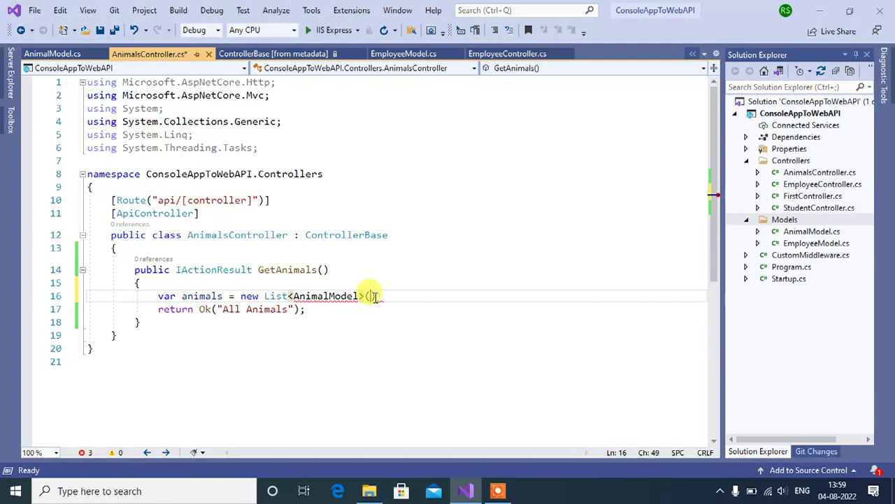
pyautogui.write('{ }')
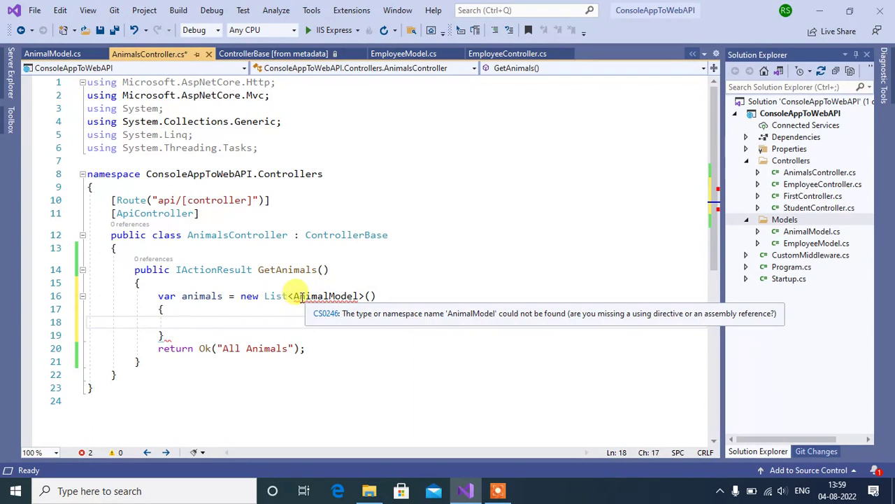
pyautogui.click(306, 348)
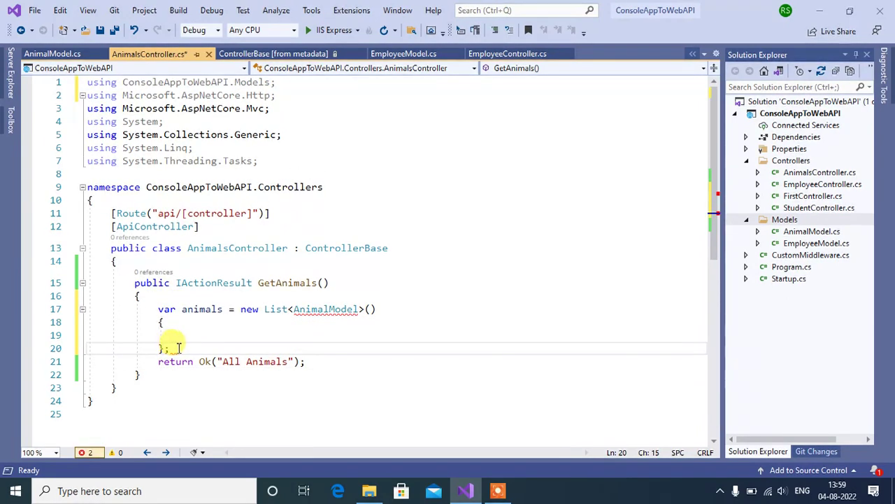
# Add the first initializer new AnimalModel(){Id = 1, Name = "Cat"} to the list.
pyautogui.write('new')
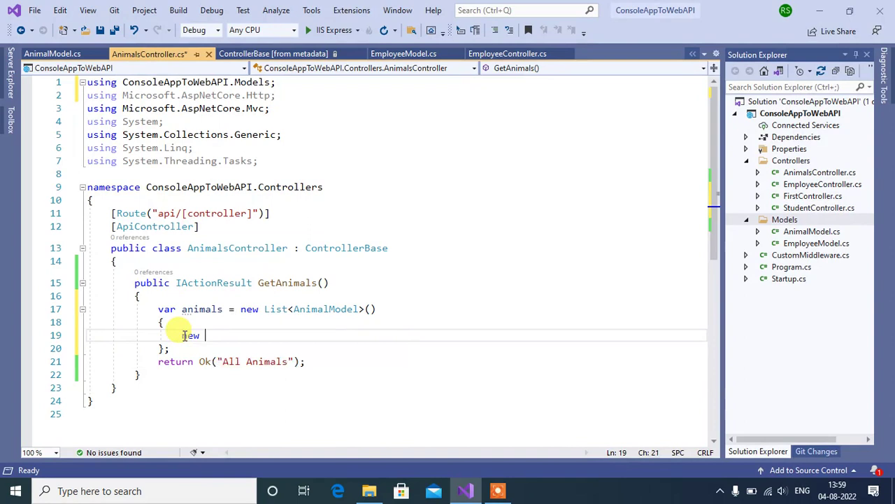
pyautogui.write('AnimalModel')
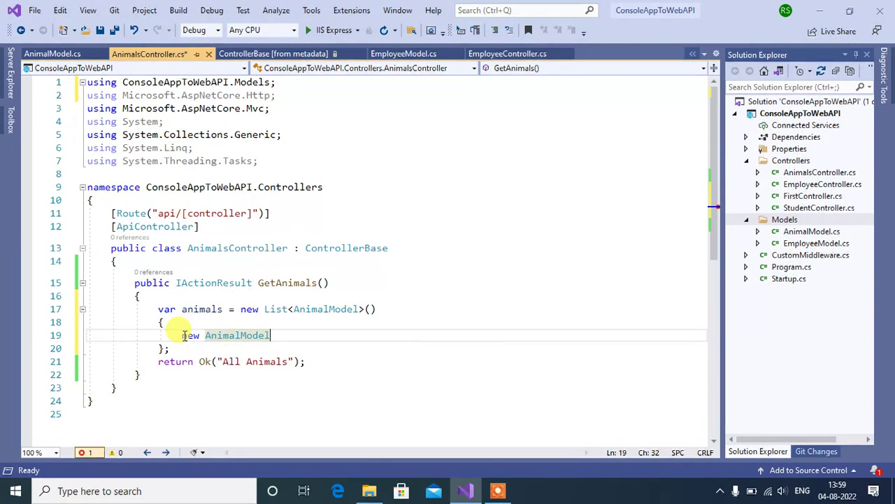
pyautogui.write('(){id')
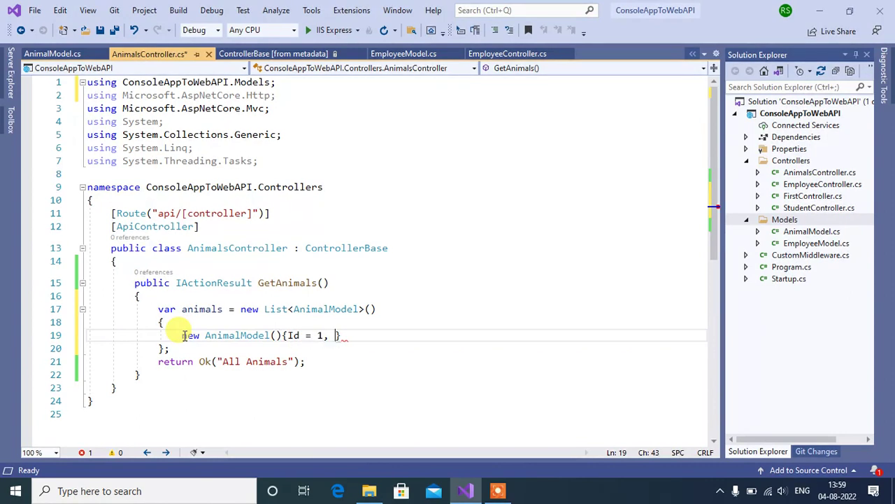
pyautogui.write('Name =')
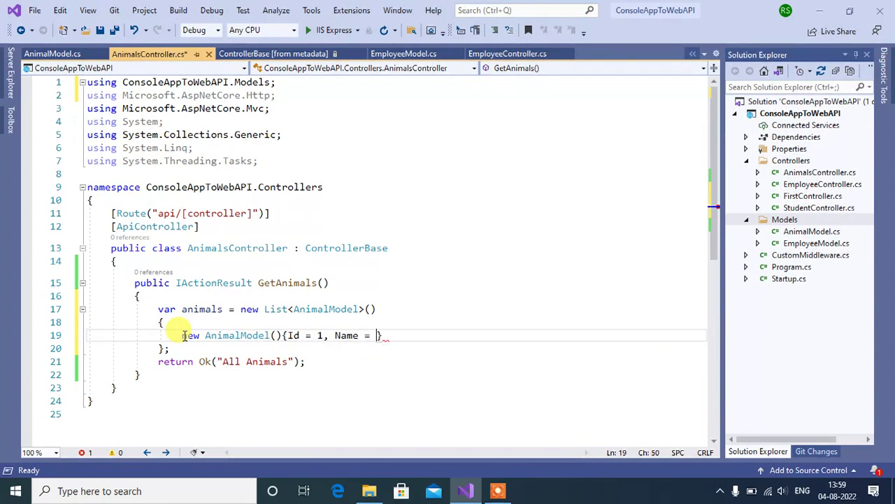
pyautogui.write('"Cat"')
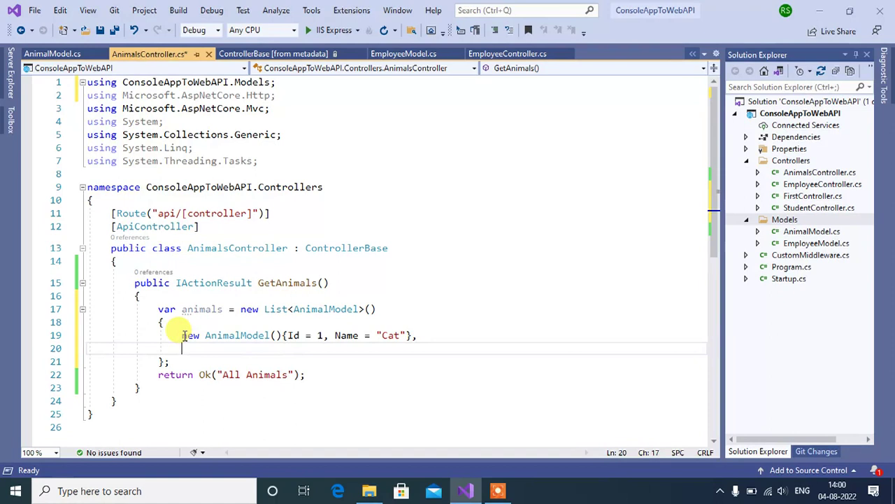
# Add a second entry Dog with Id 2, return Ok(animals), and save the file.
pyautogui.write('new AnimalModel(){Id = 1, Name = "Cat"}')
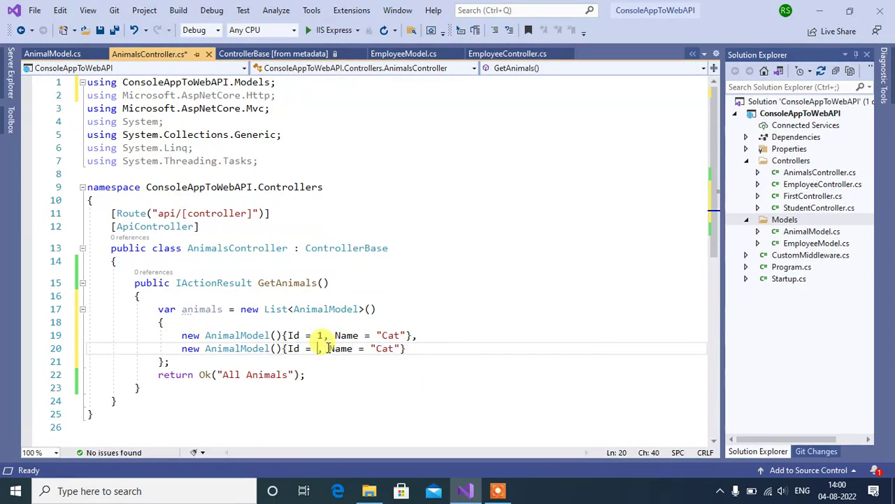
pyautogui.write('2')
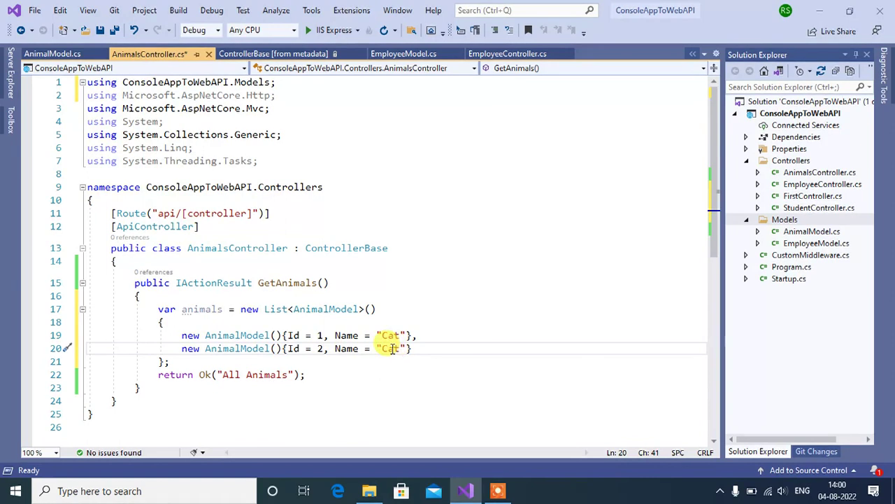
pyautogui.write('Dog')
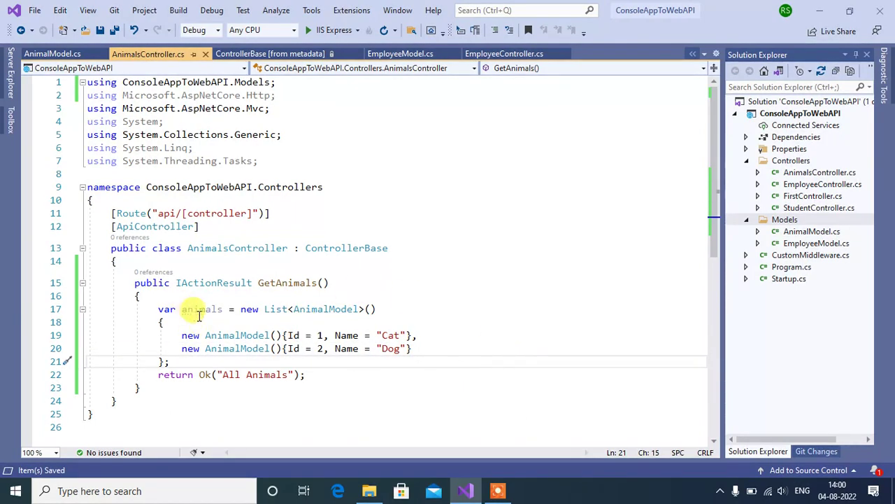
pyautogui.moveTo(201, 309)
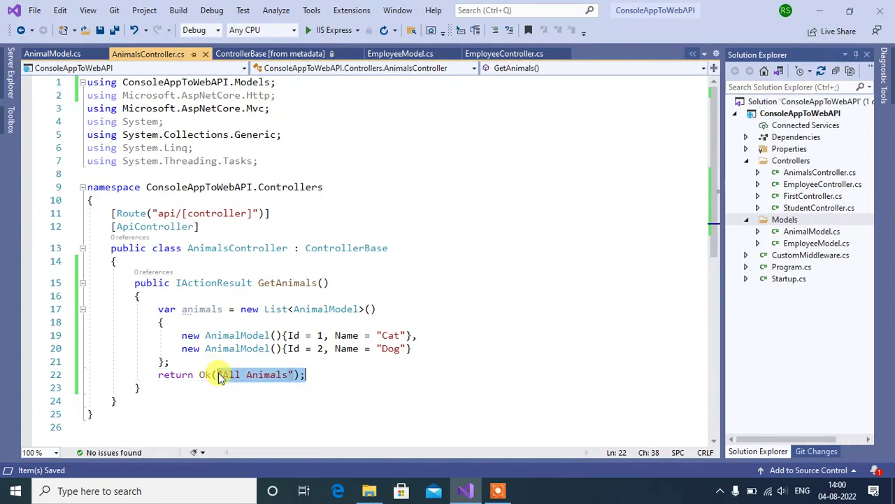
pyautogui.write('animals')
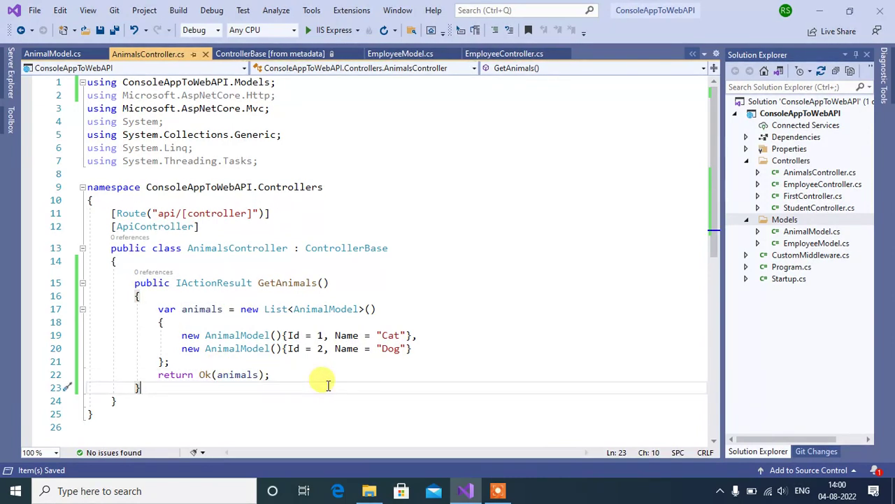
pyautogui.moveTo(391, 380)
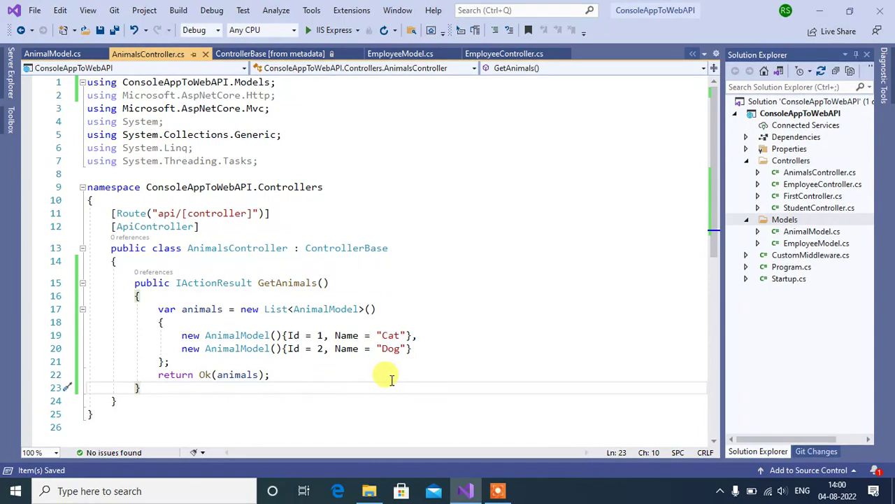
# Run with IIS Express, reload api/animals showing Cat and Dog JSON, and view the request's status 200 headers.
pyautogui.click(313, 31)
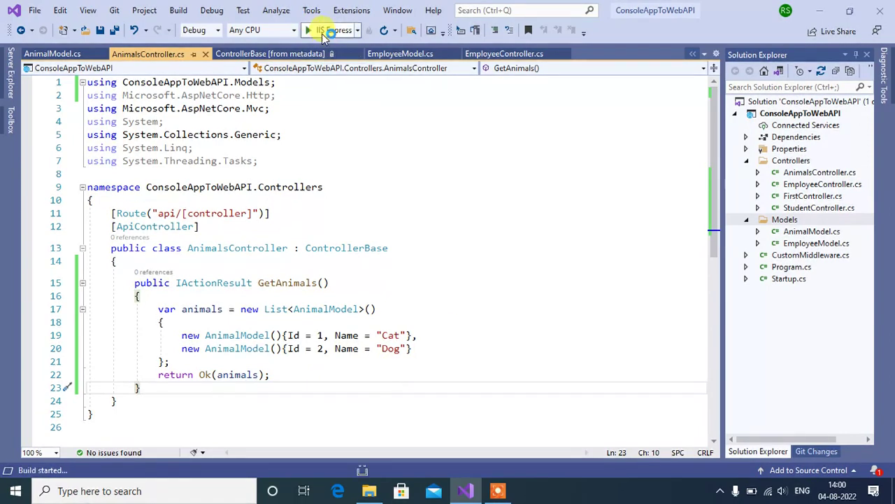
pyautogui.click(308, 30)
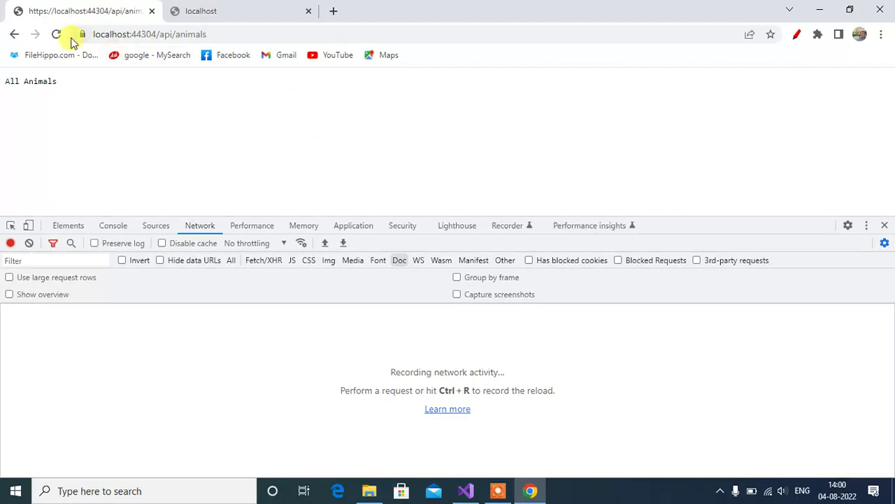
pyautogui.click(56, 34)
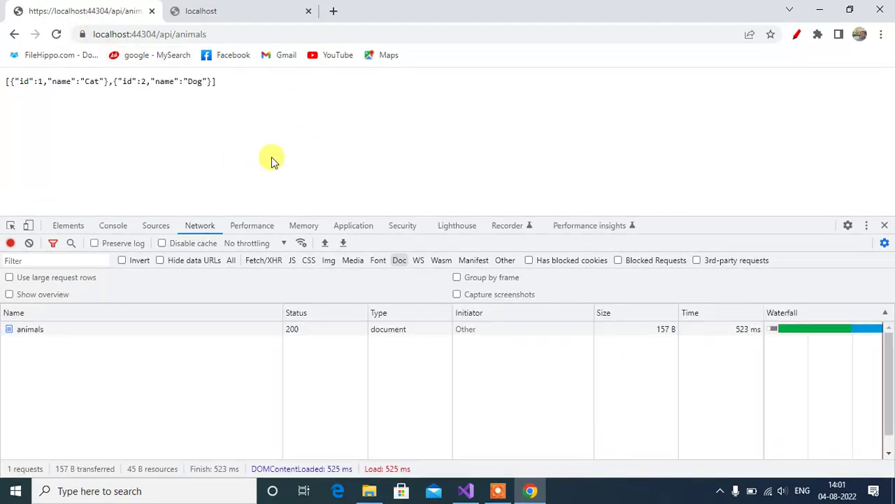
pyautogui.click(30, 328)
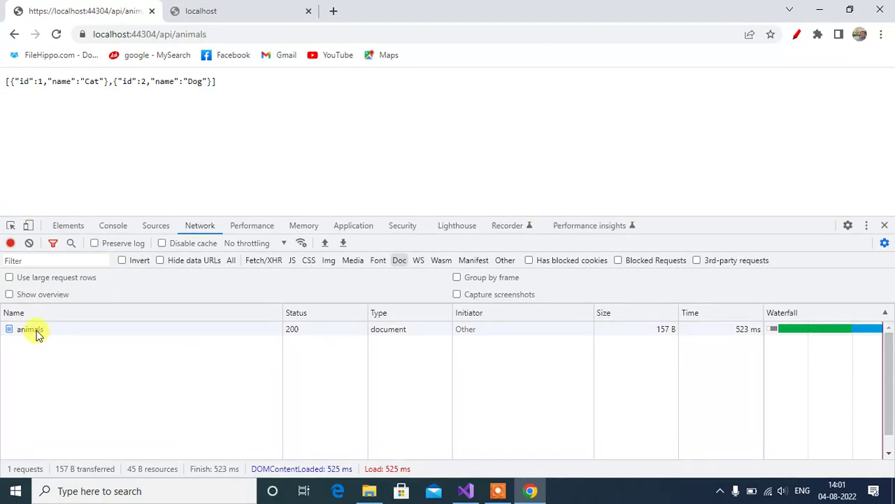
pyautogui.click(30, 329)
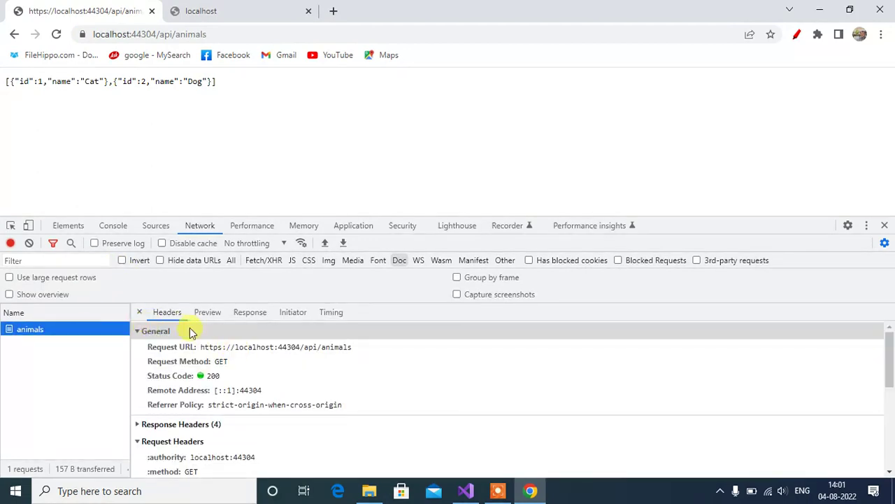
pyautogui.moveTo(231, 367)
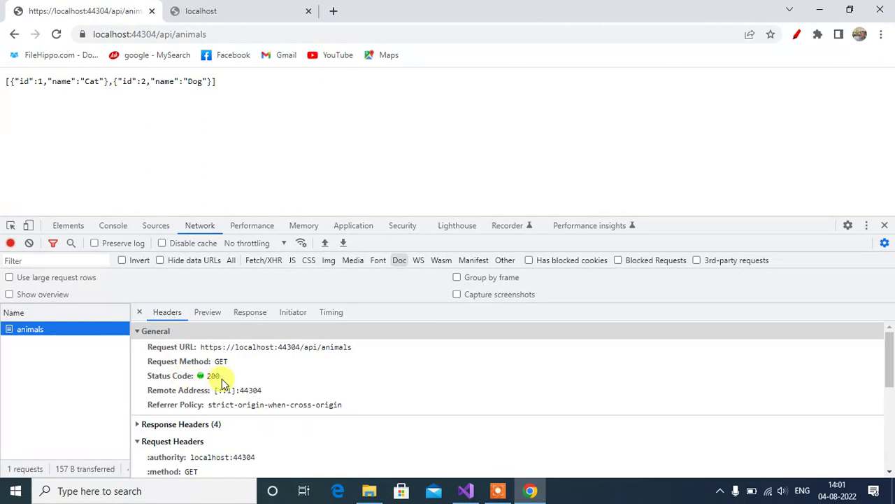
pyautogui.moveTo(68, 162)
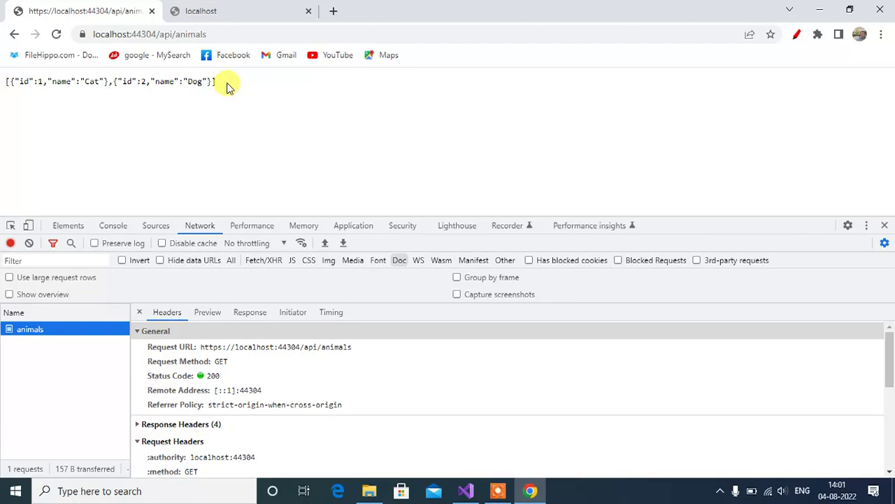
pyautogui.moveTo(137, 96)
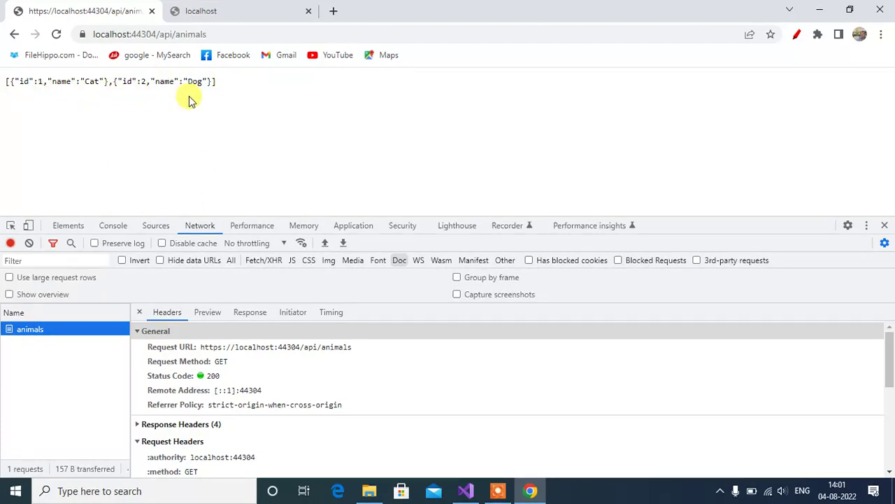
pyautogui.moveTo(298, 117)
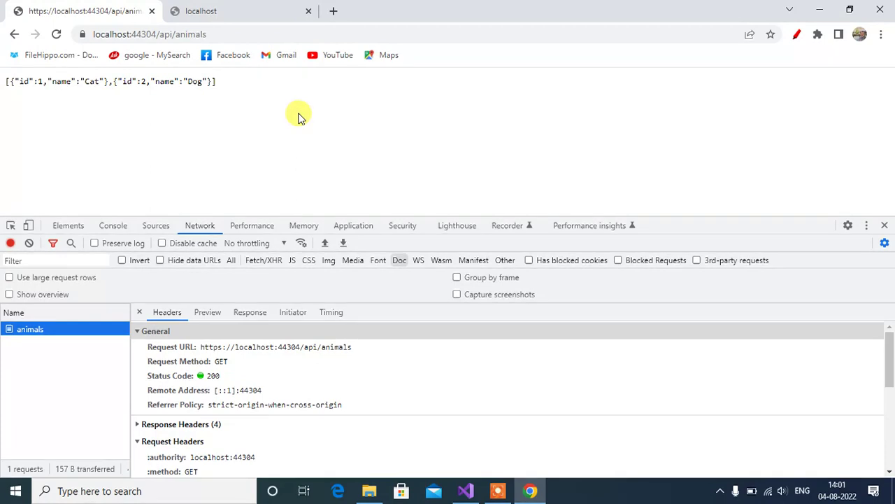
pyautogui.moveTo(418, 149)
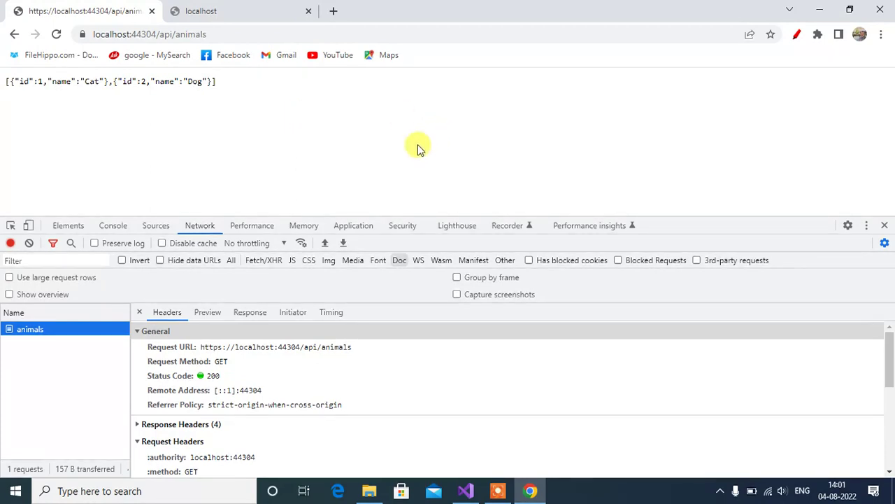
pyautogui.moveTo(387, 149)
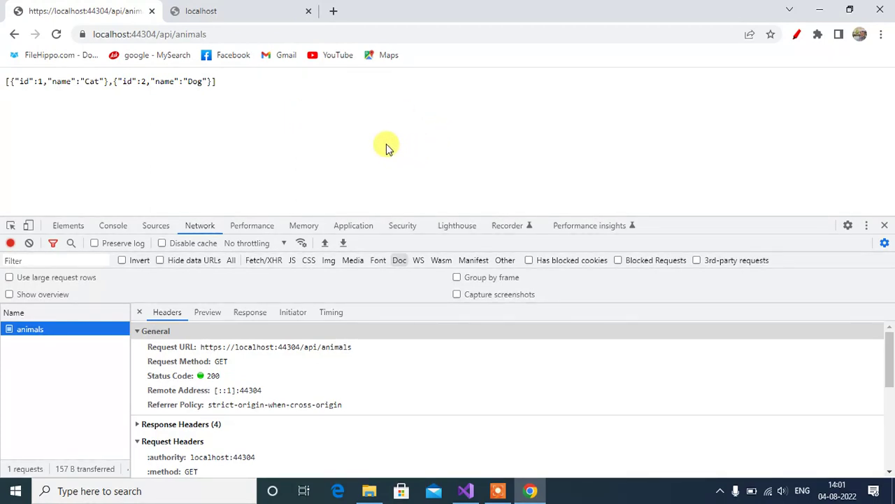